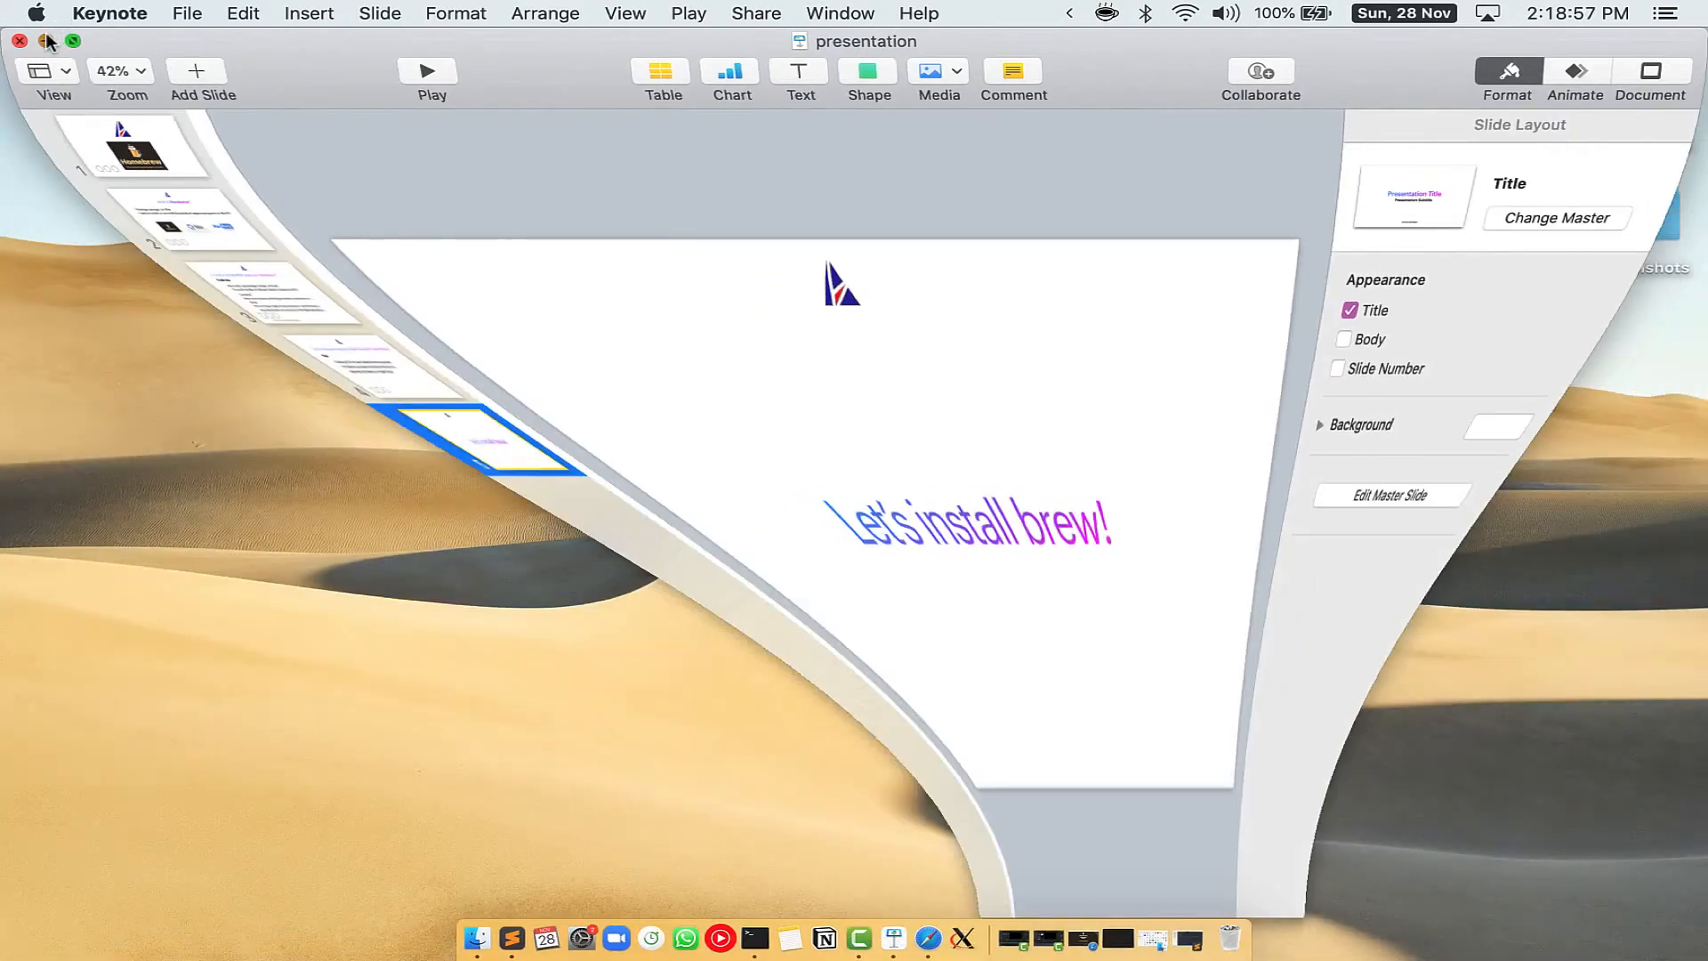
Step: Minimize the Keynote presentation and search Spotlight for Terminal
left_click(48, 41)
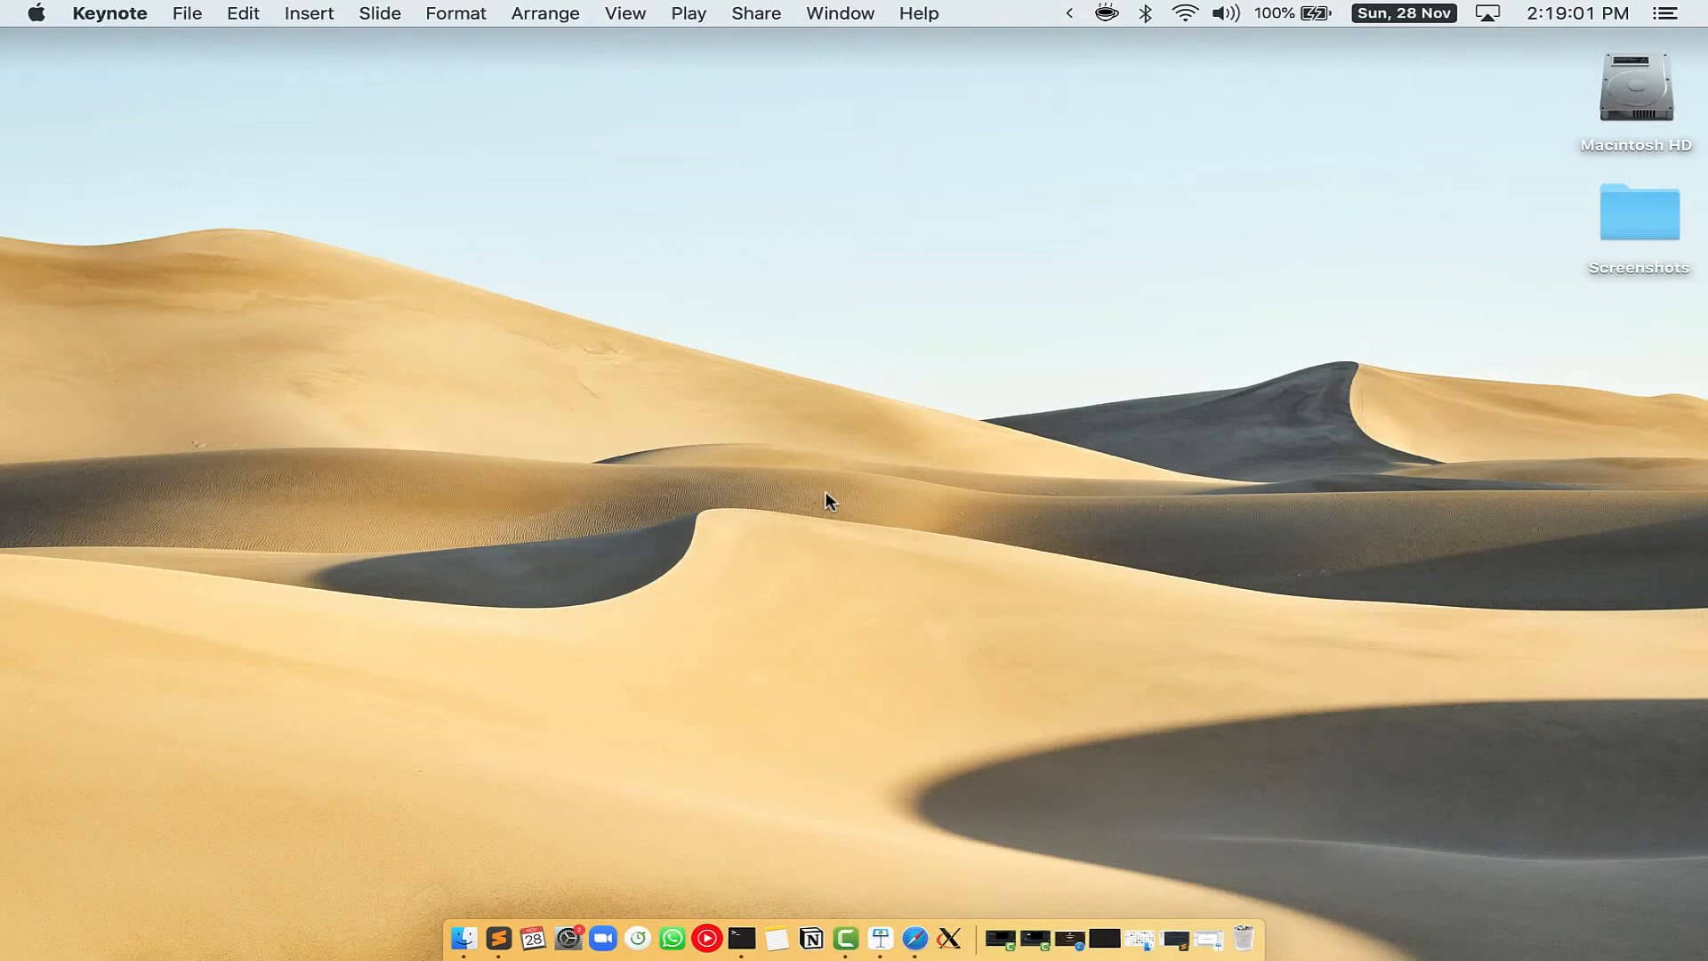
key("cmd+space")
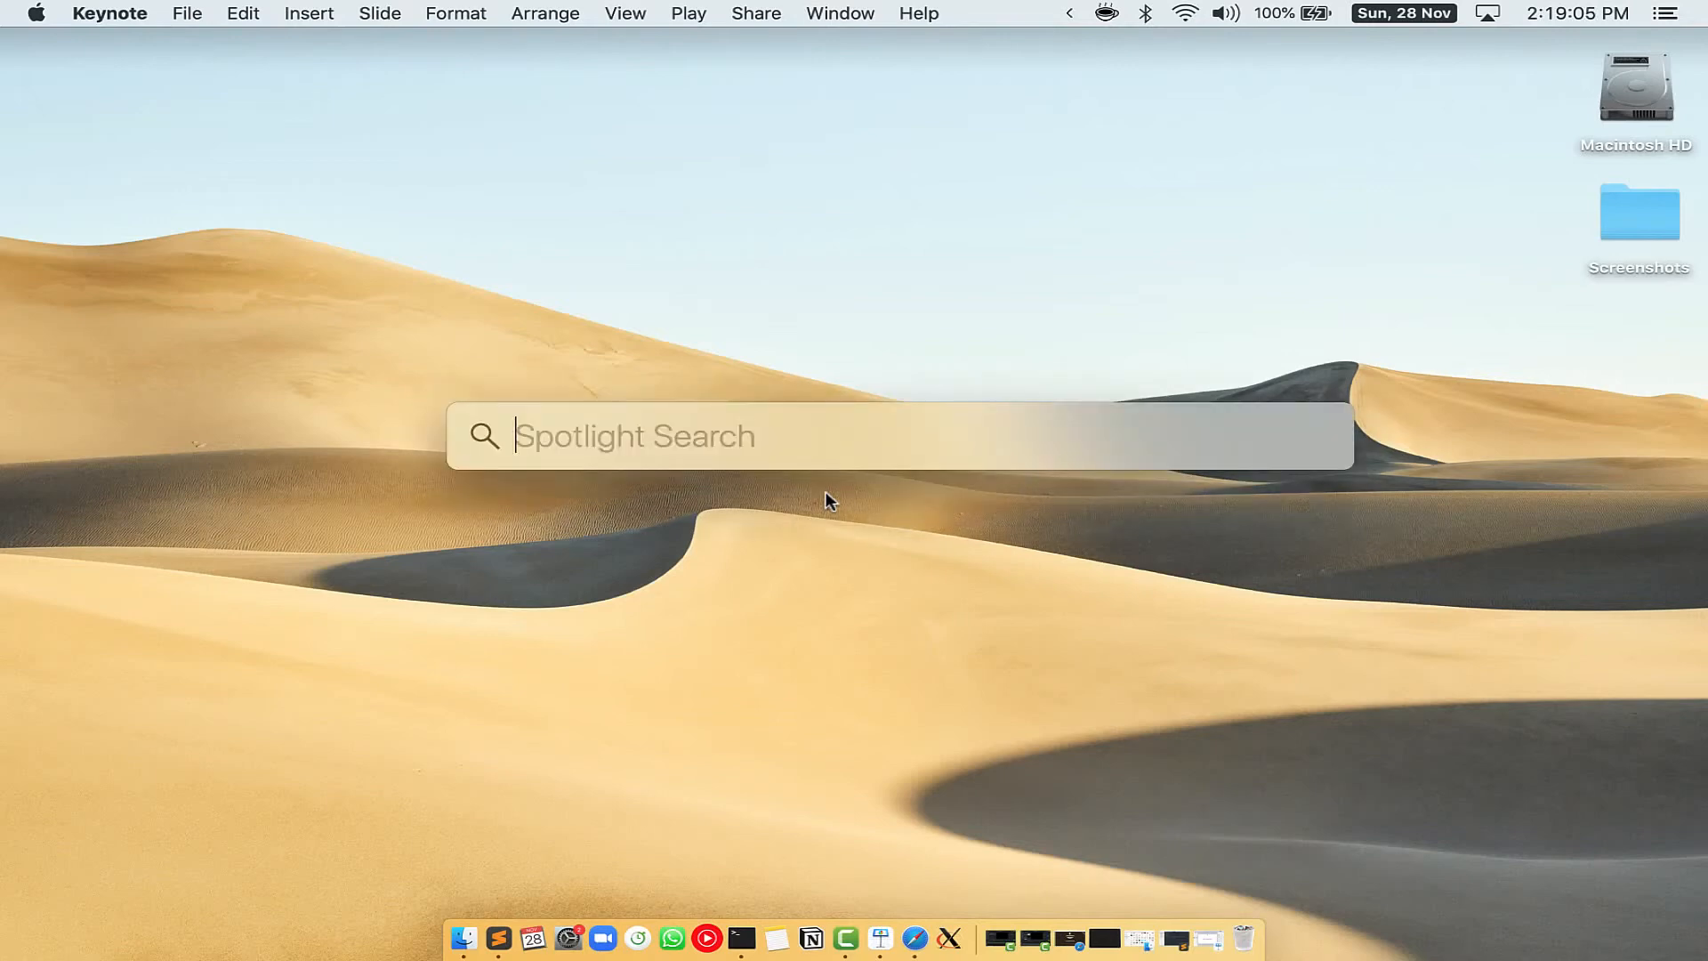
mouse_move(697, 413)
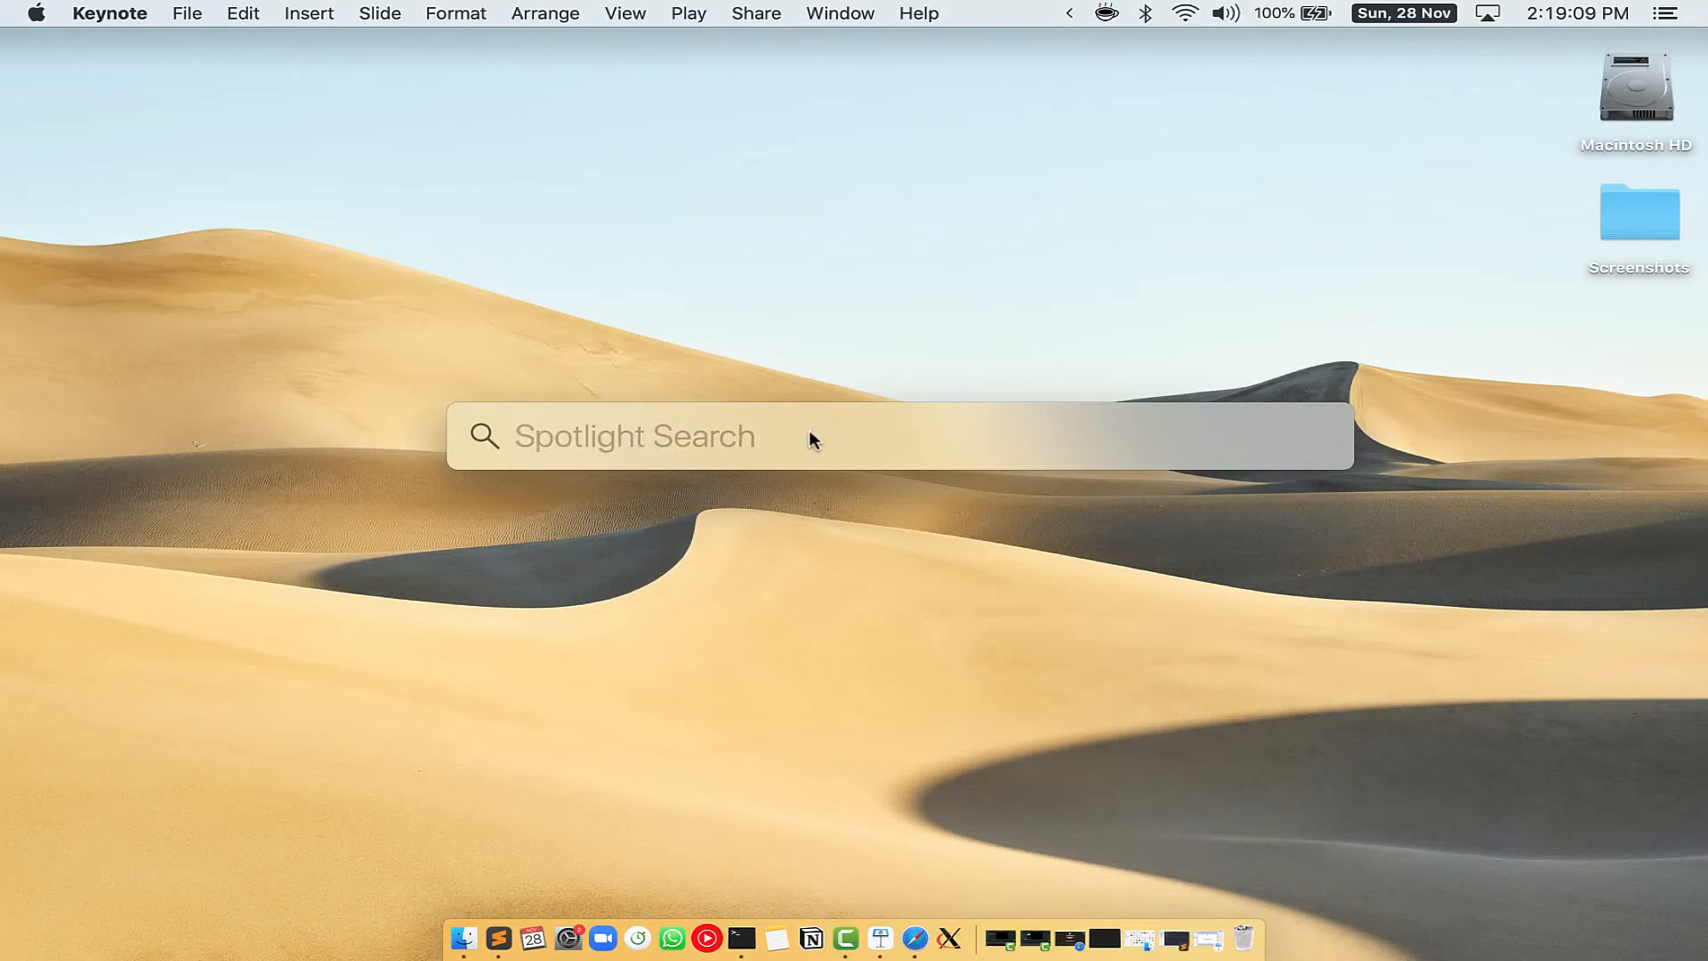
type("Terminal")
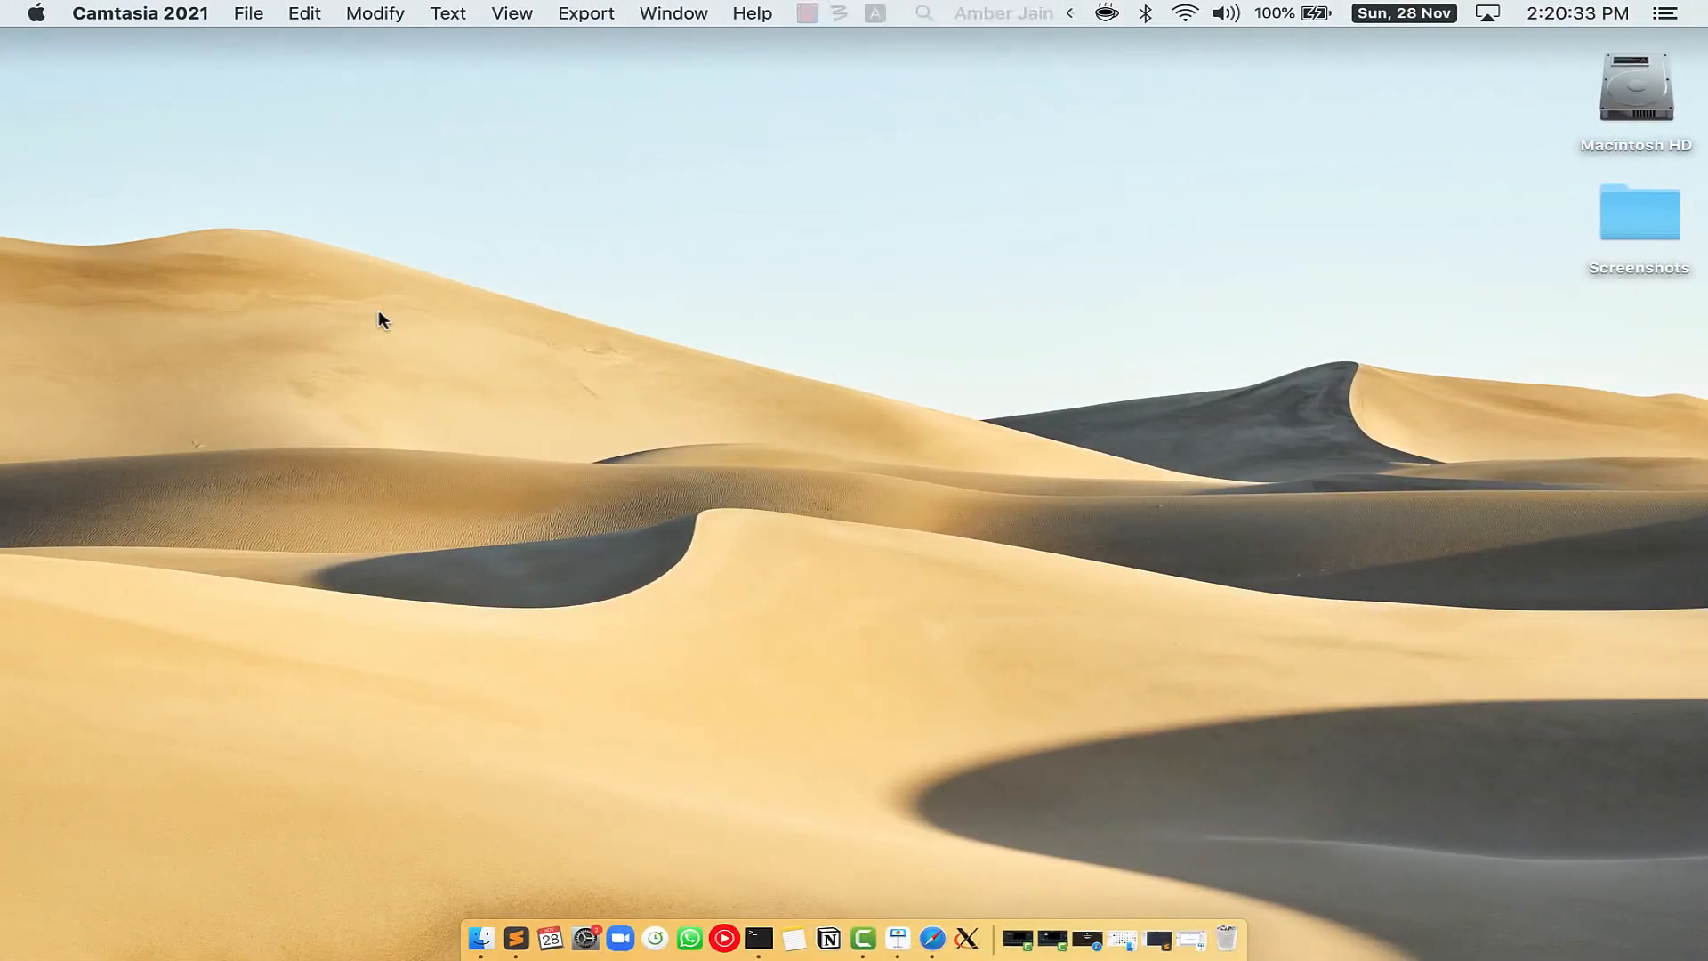
Step: Switch to Safari and bring up brew.sh with its Install Homebrew command
left_click(951, 937)
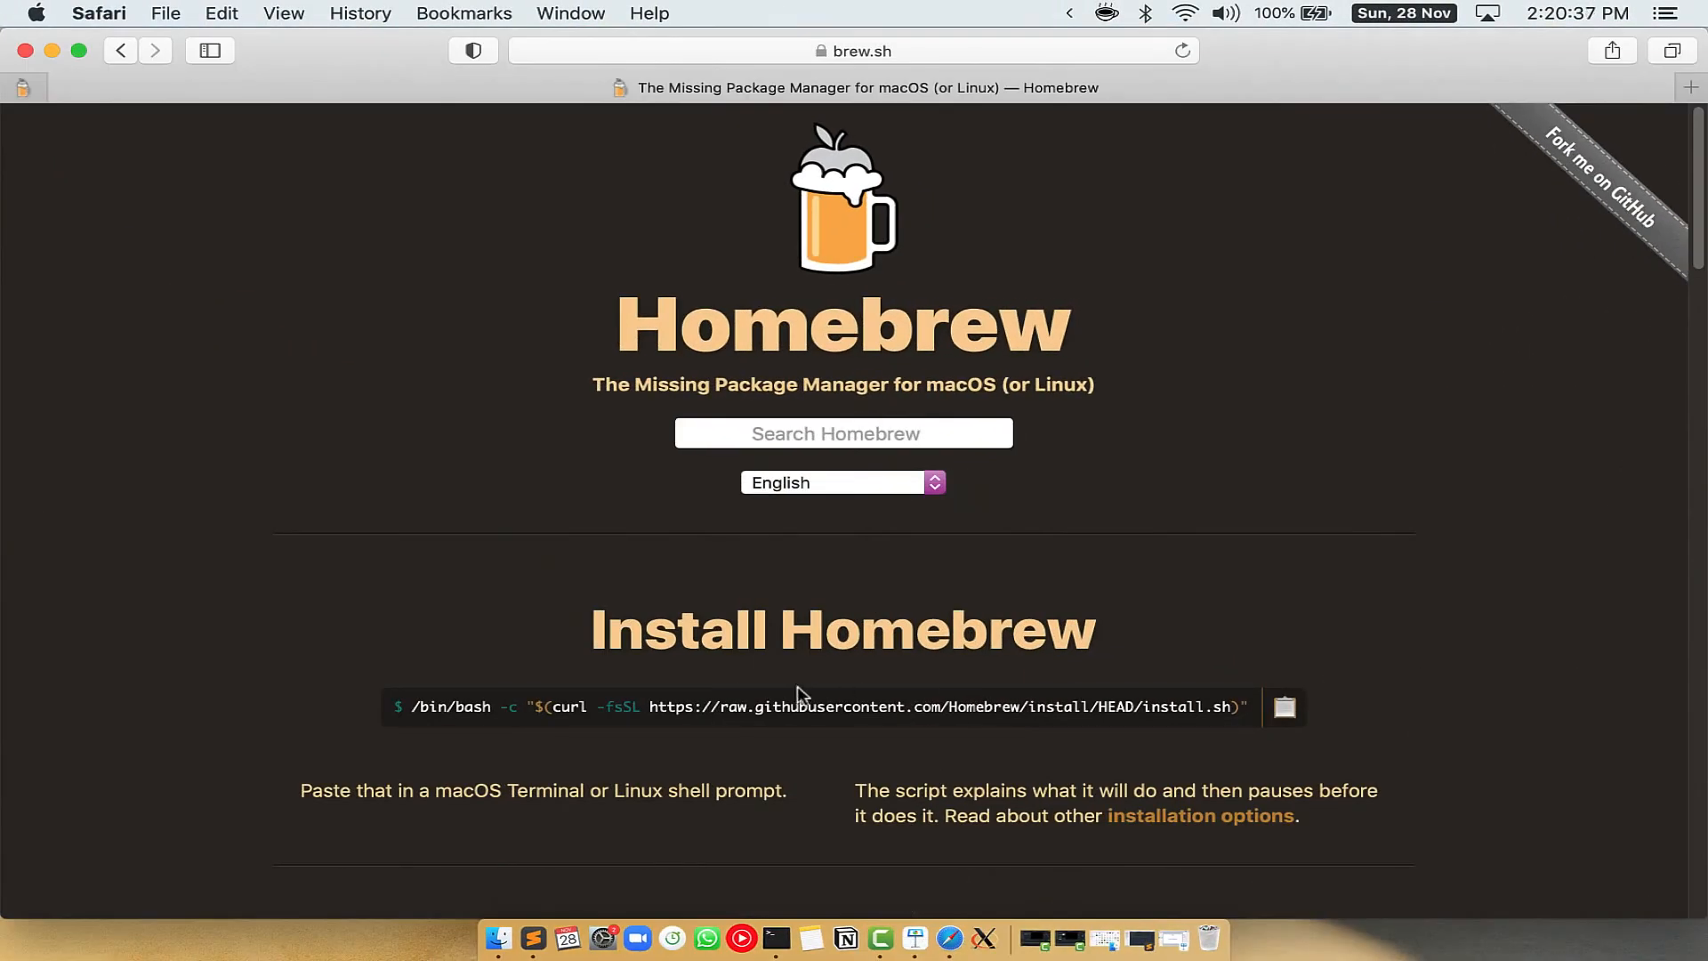
mouse_move(899, 376)
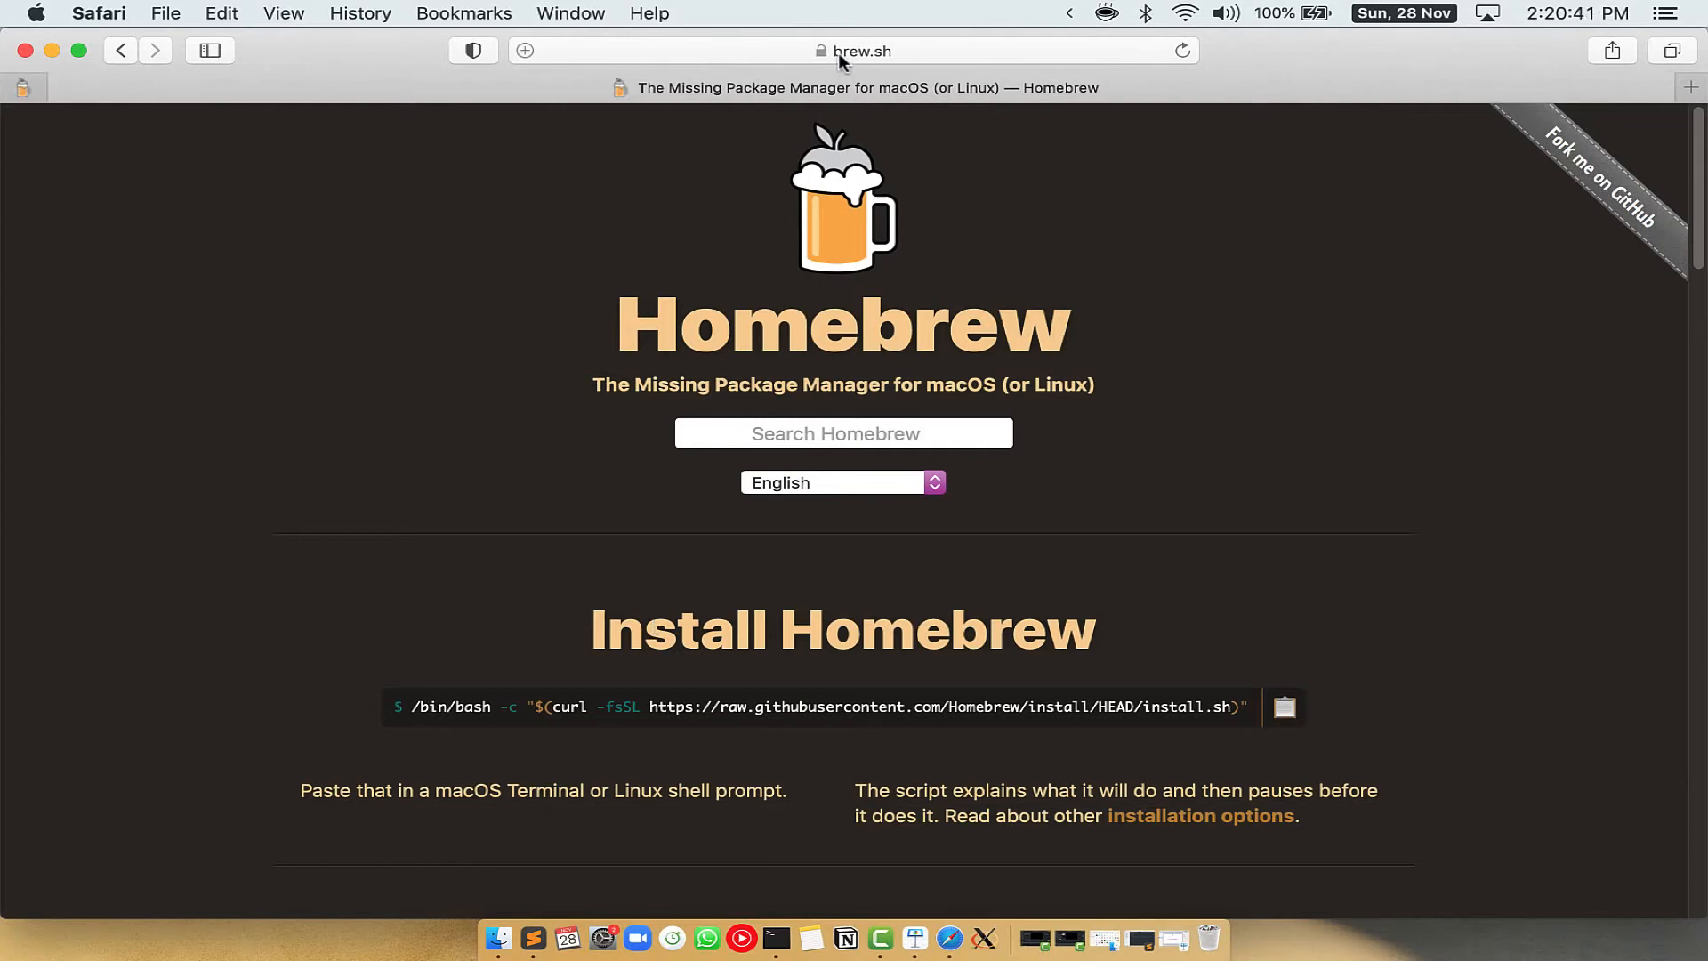
left_click(860, 49)
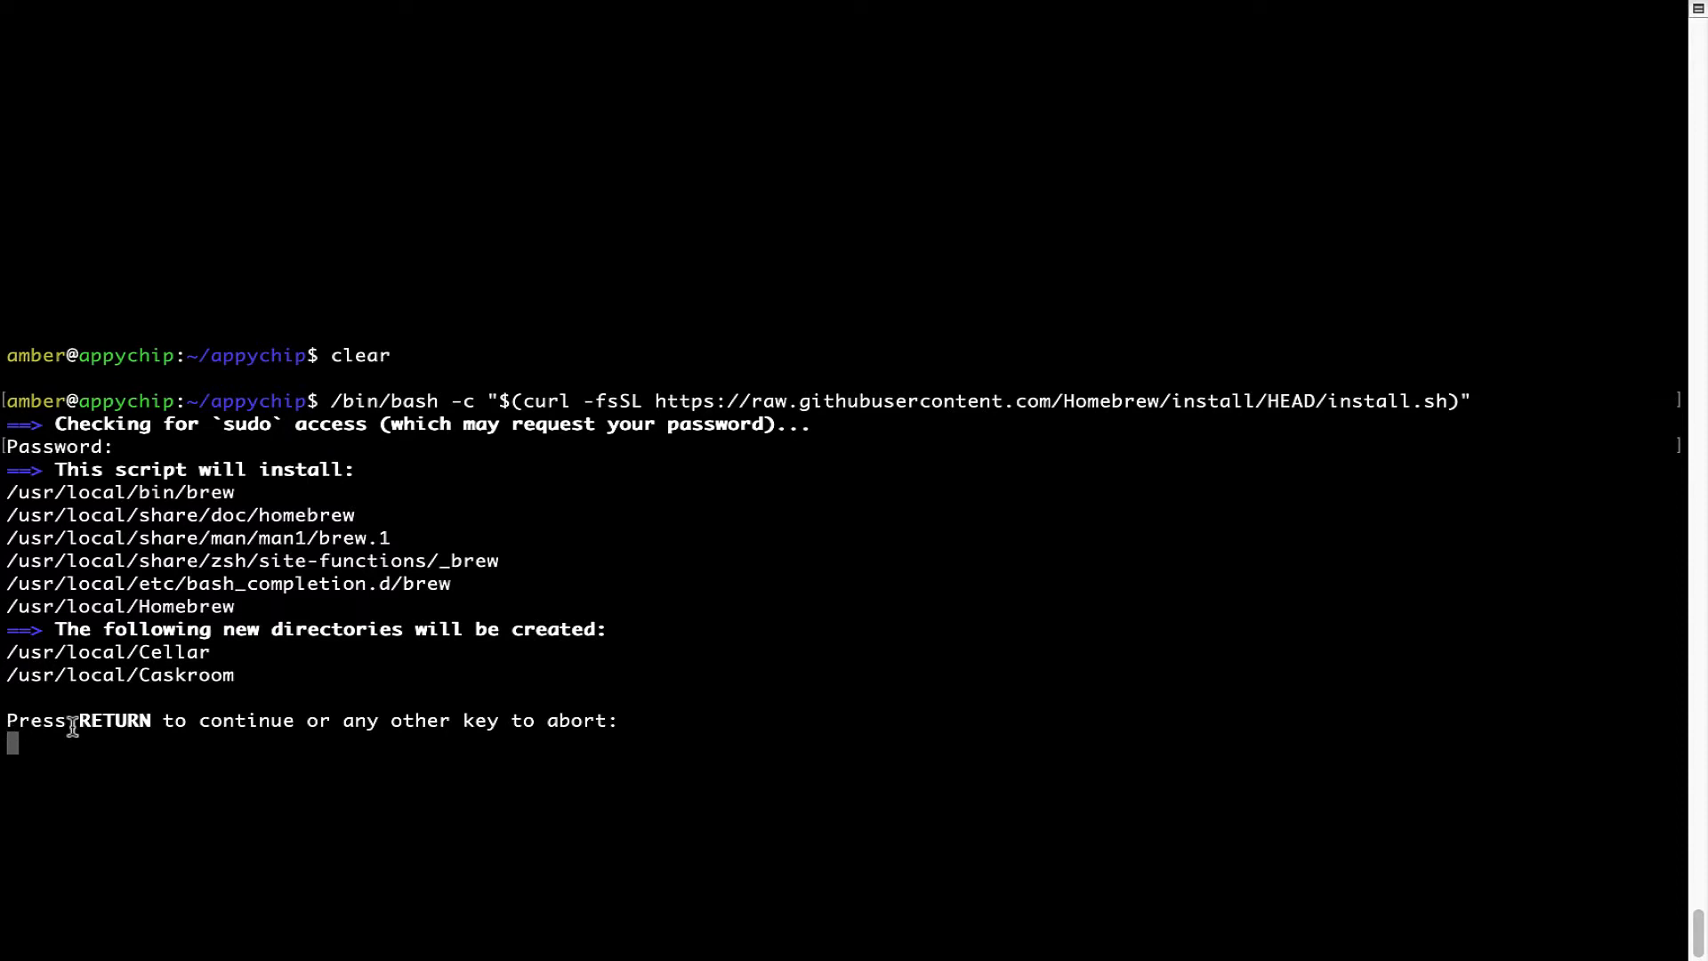
mouse_move(336, 730)
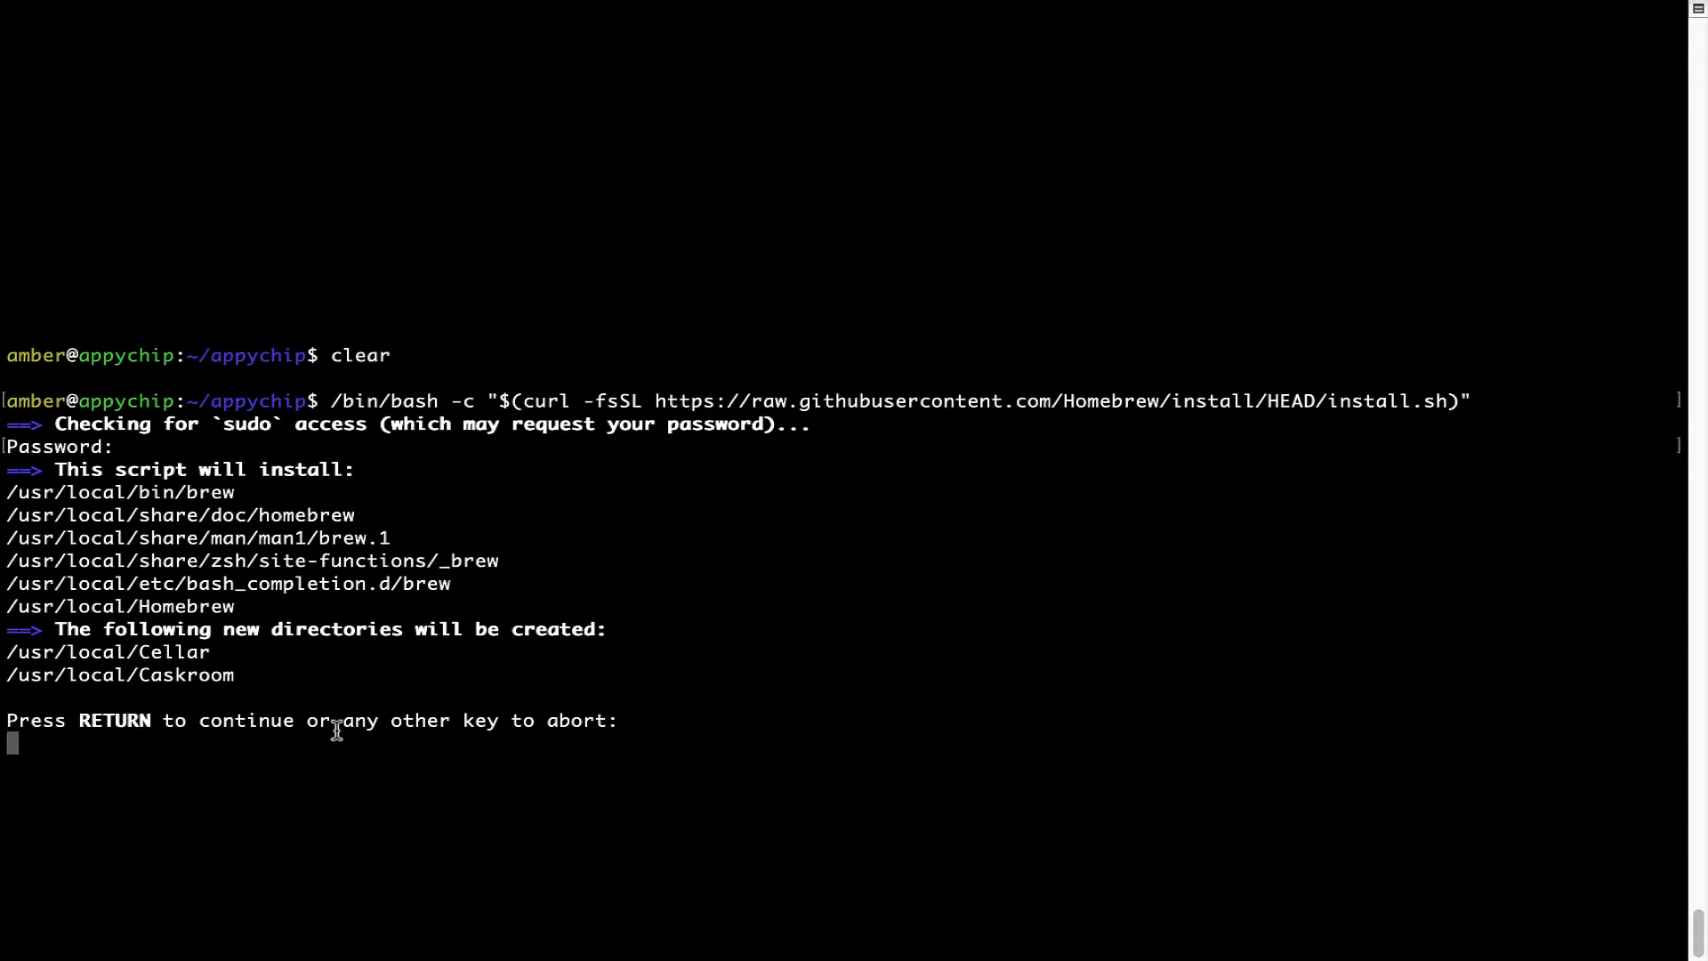
Step: Let the Homebrew install script finish and highlight the 'Installation successful' message
key("Return")
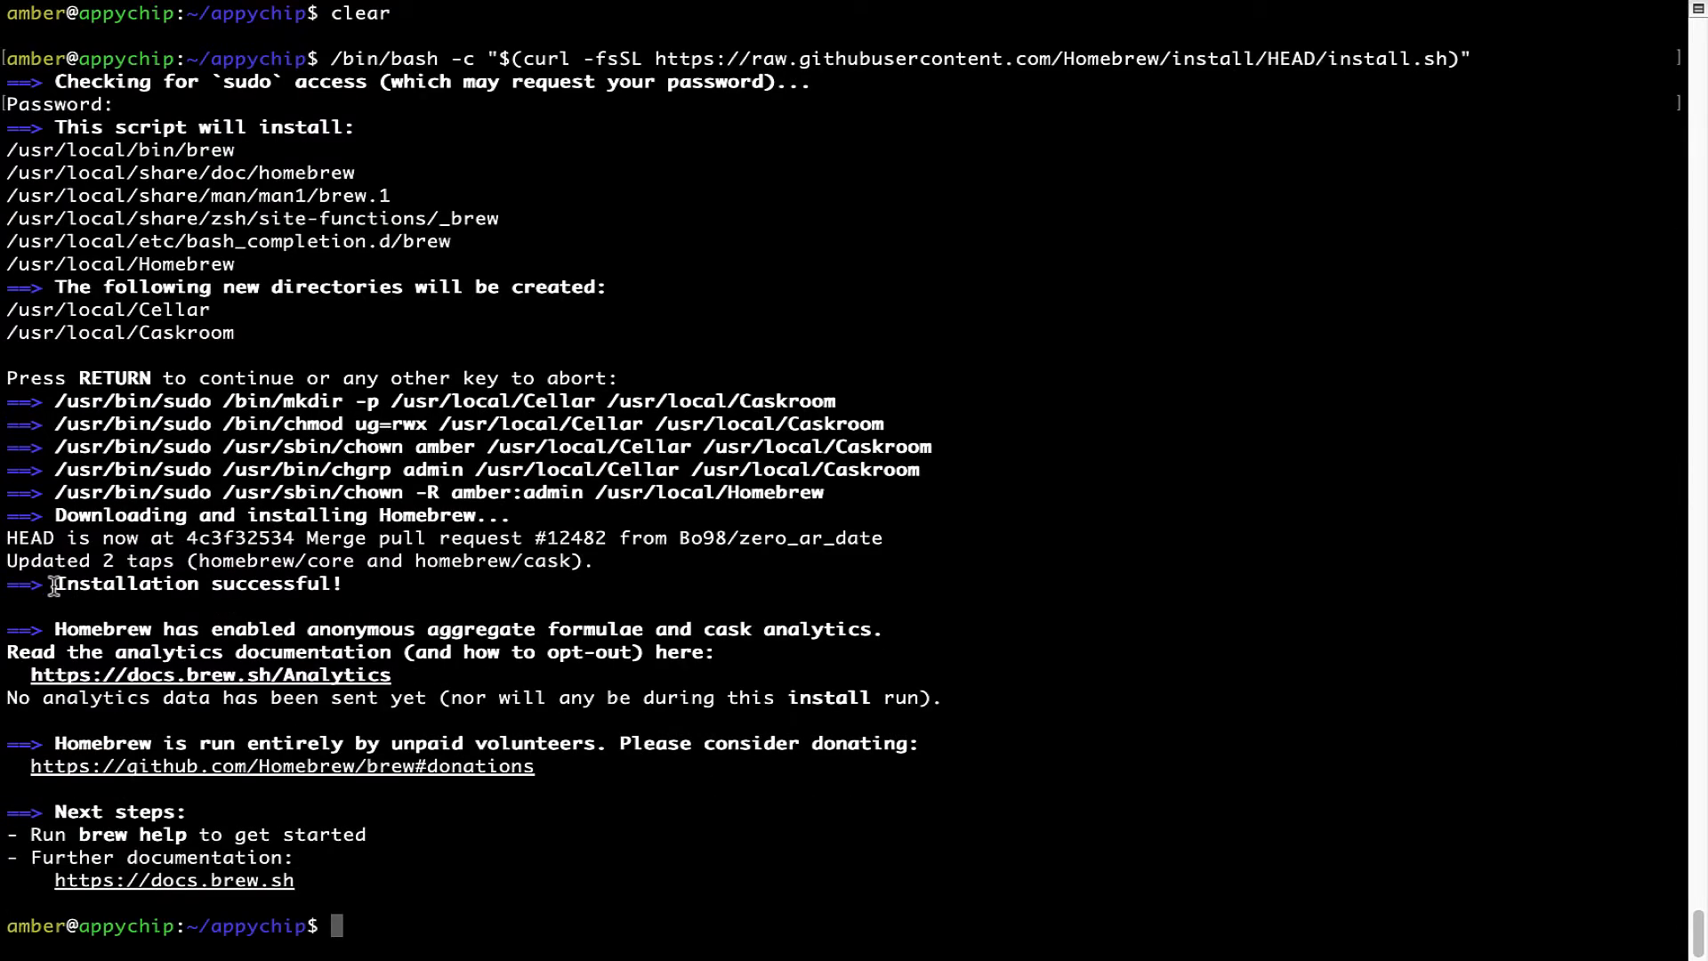
double_click(196, 583)
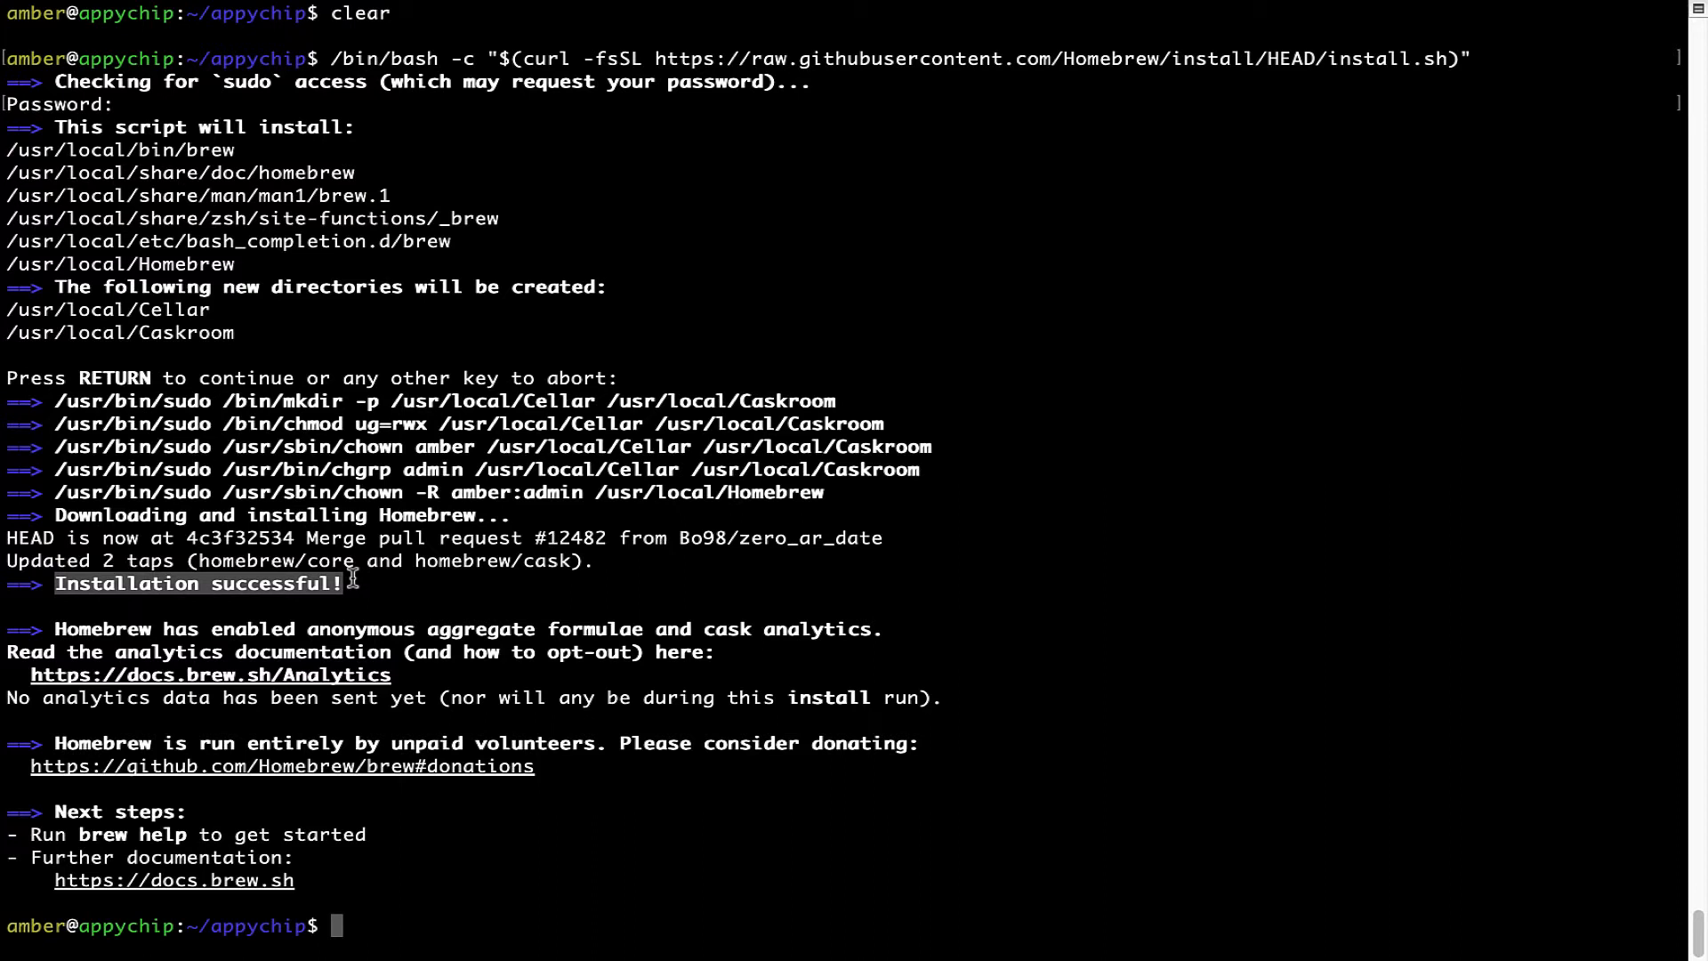
mouse_move(59, 585)
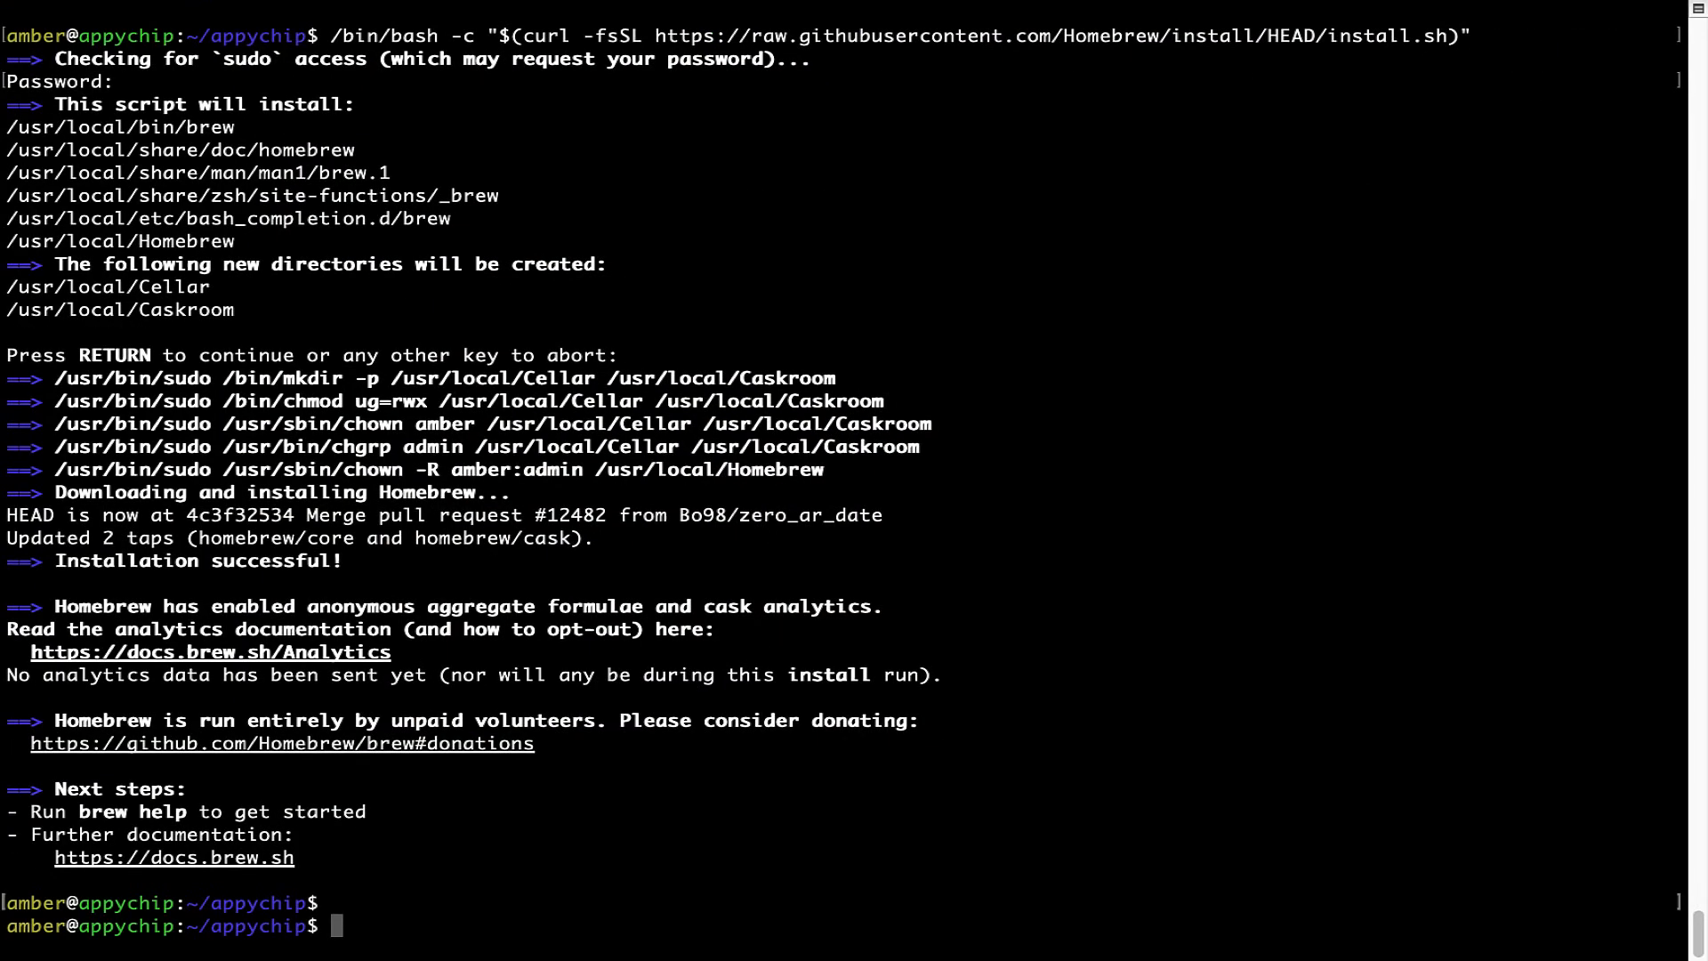
Step: Run 'brew analytics off' to opt out of Homebrew analytics
type("brew anal")
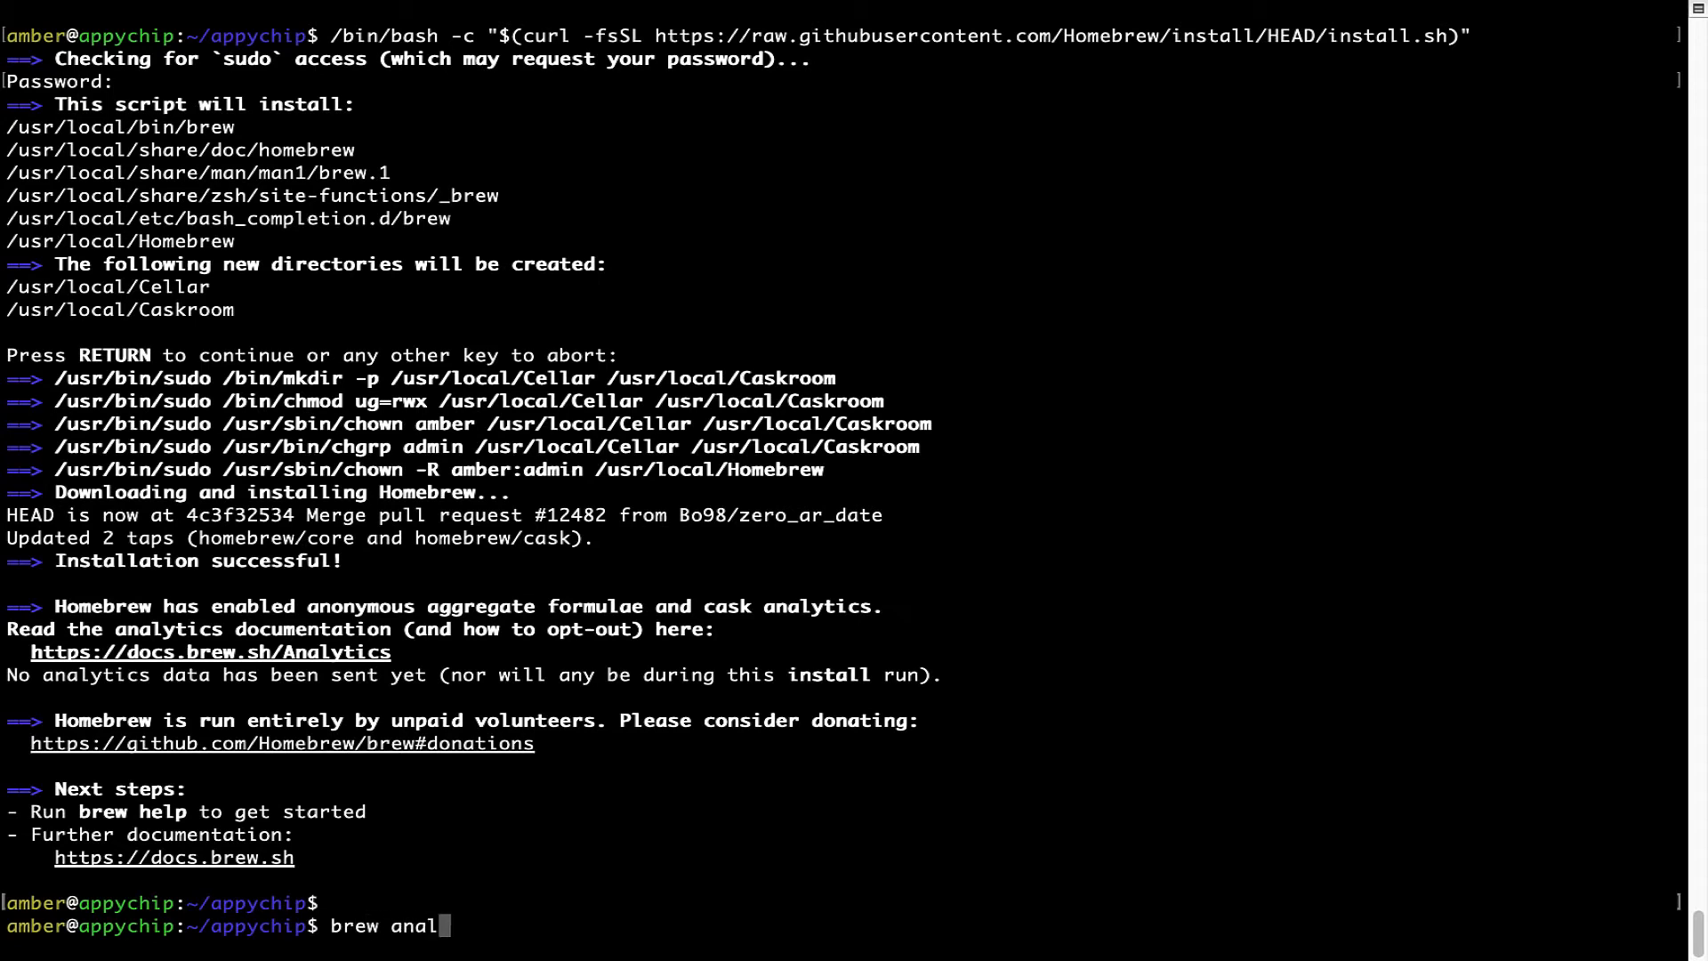
type("ytics off")
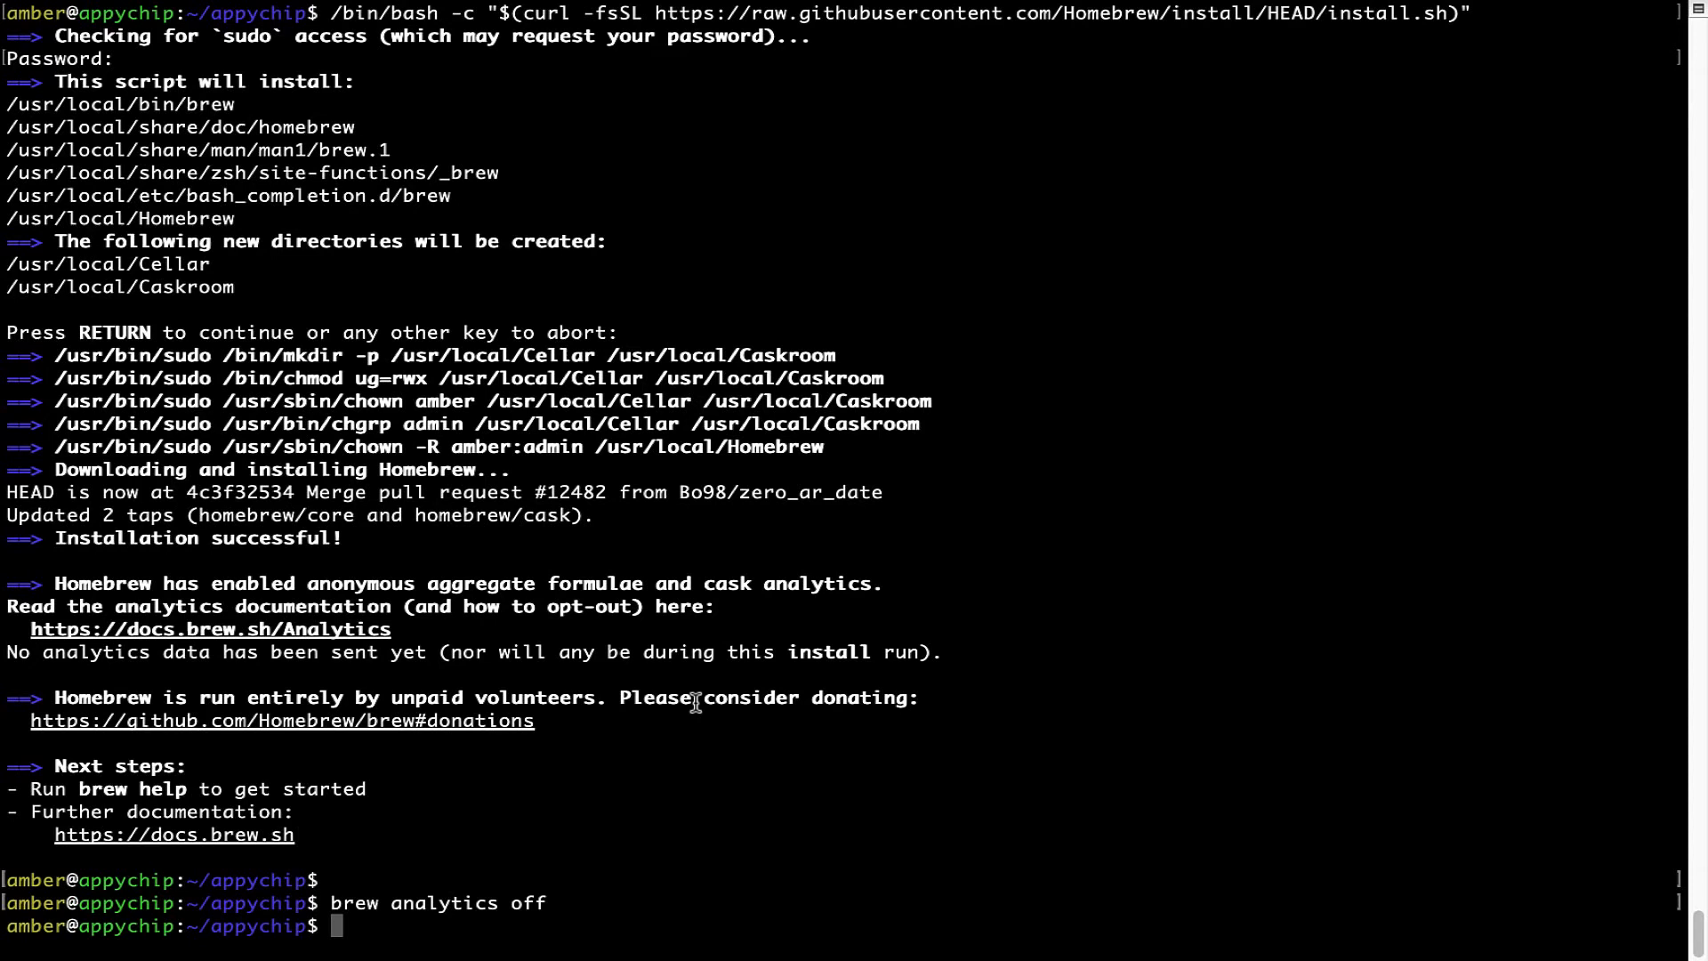
mouse_move(357, 903)
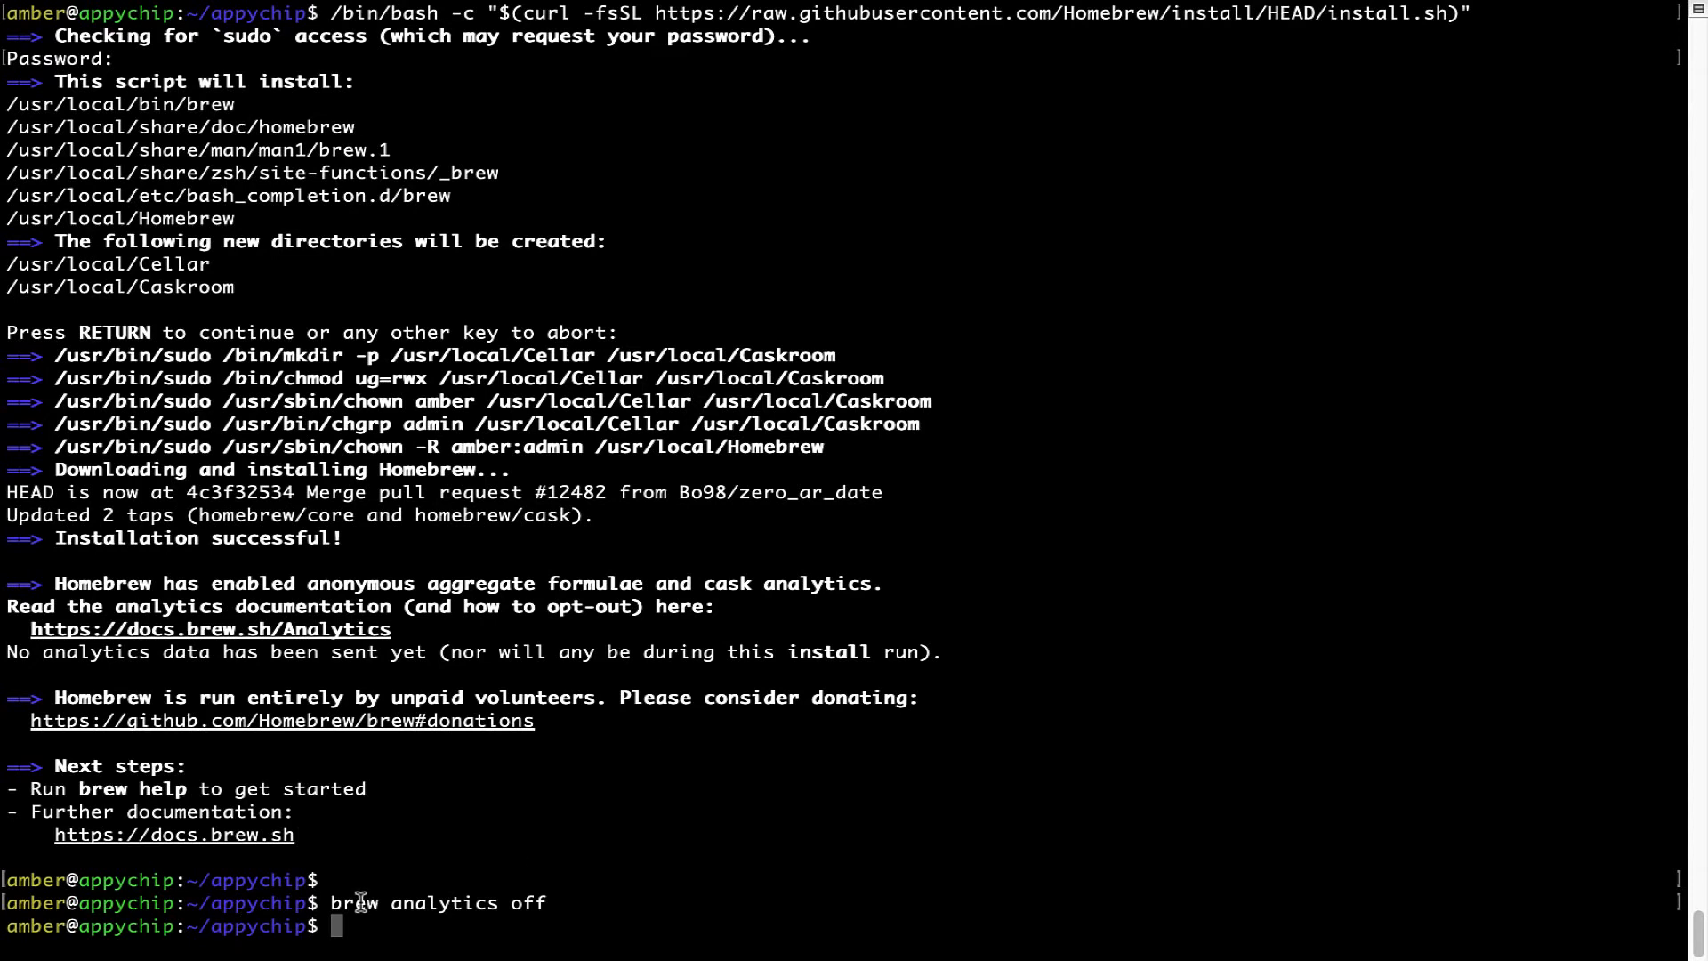
mouse_move(534, 834)
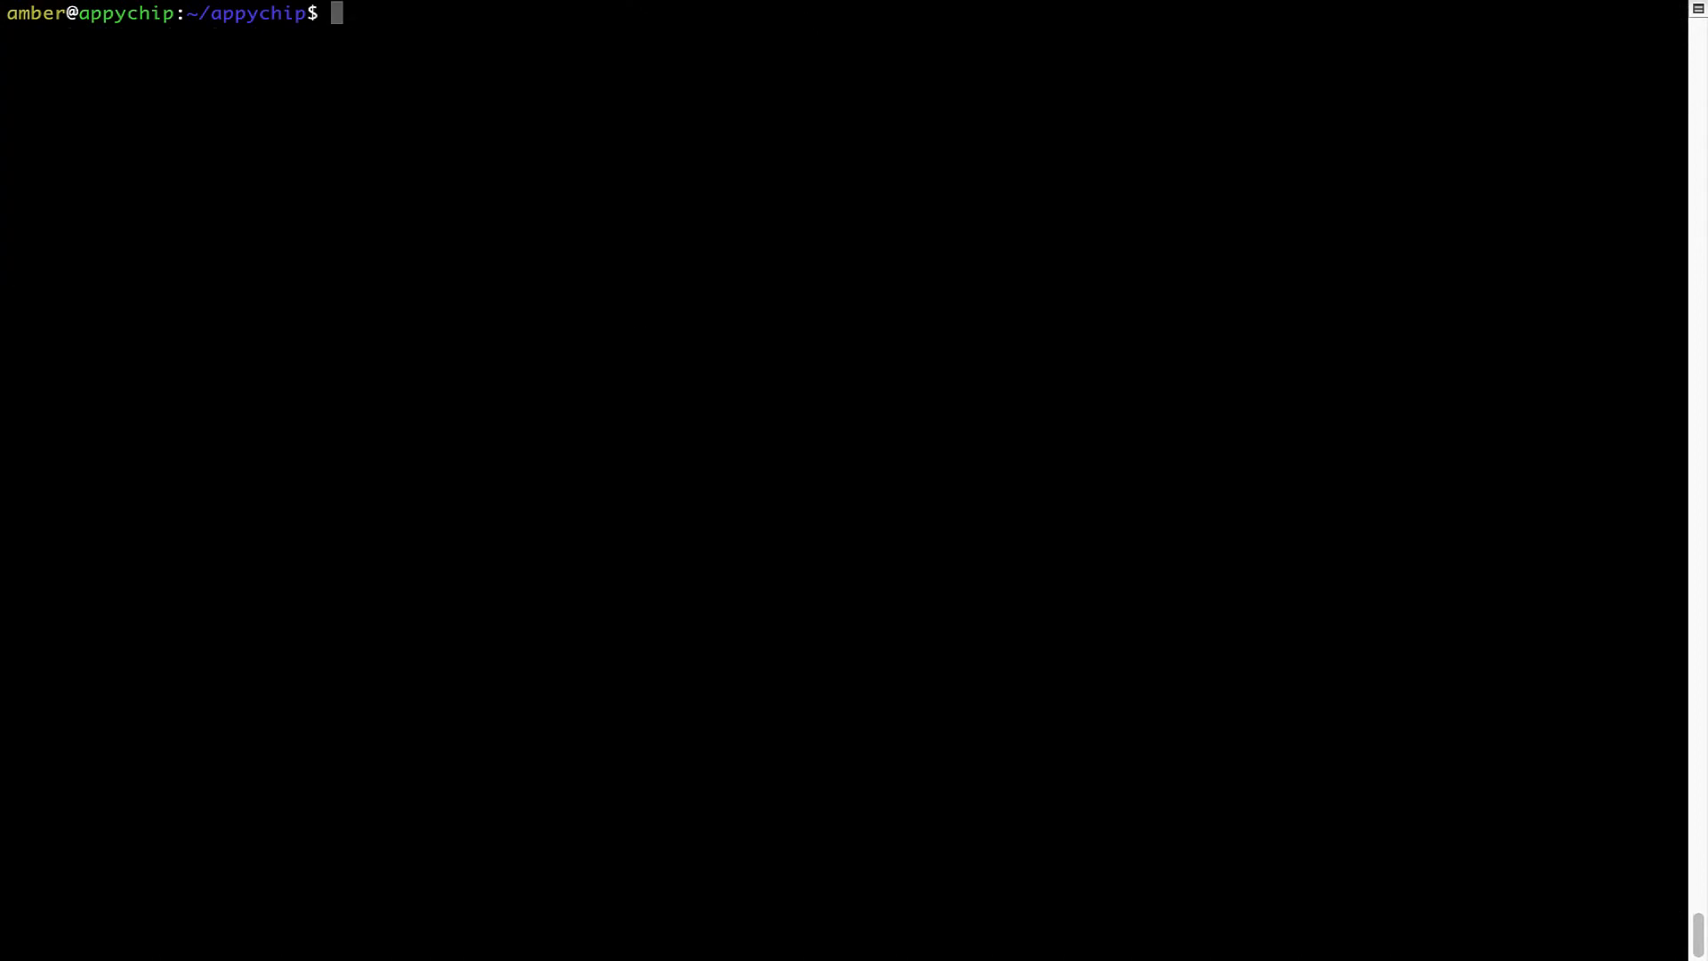
Step: Run 'brew update', which reports Homebrew is already up-to-date
type("brew")
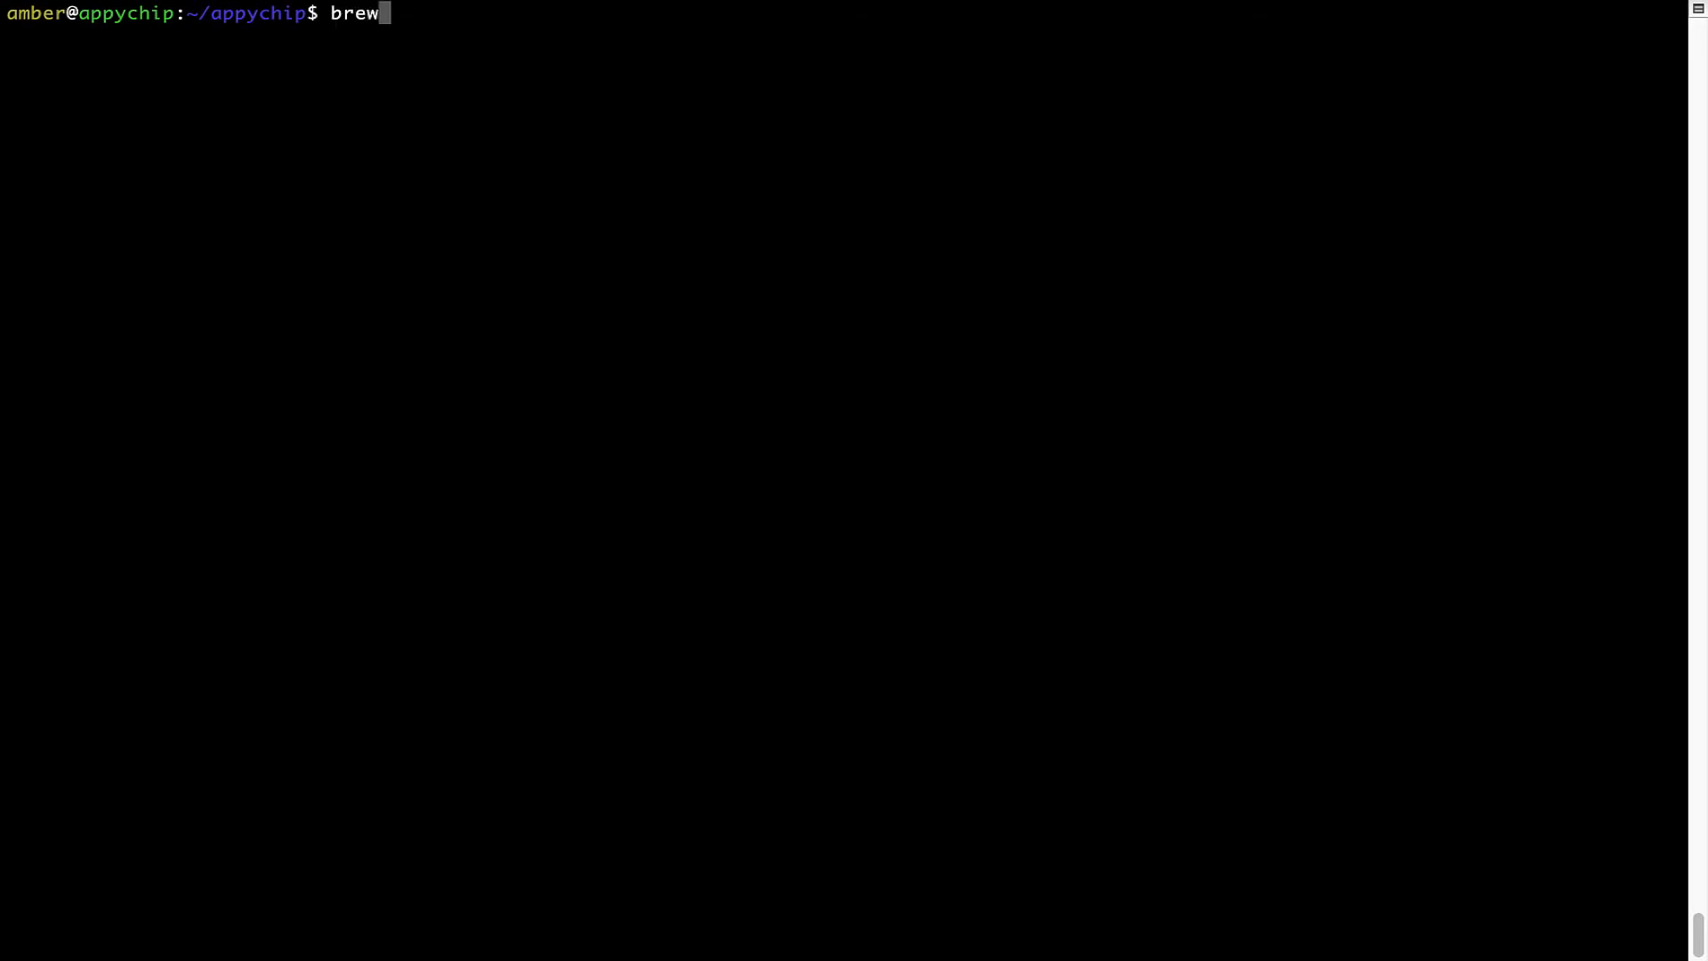
type("update")
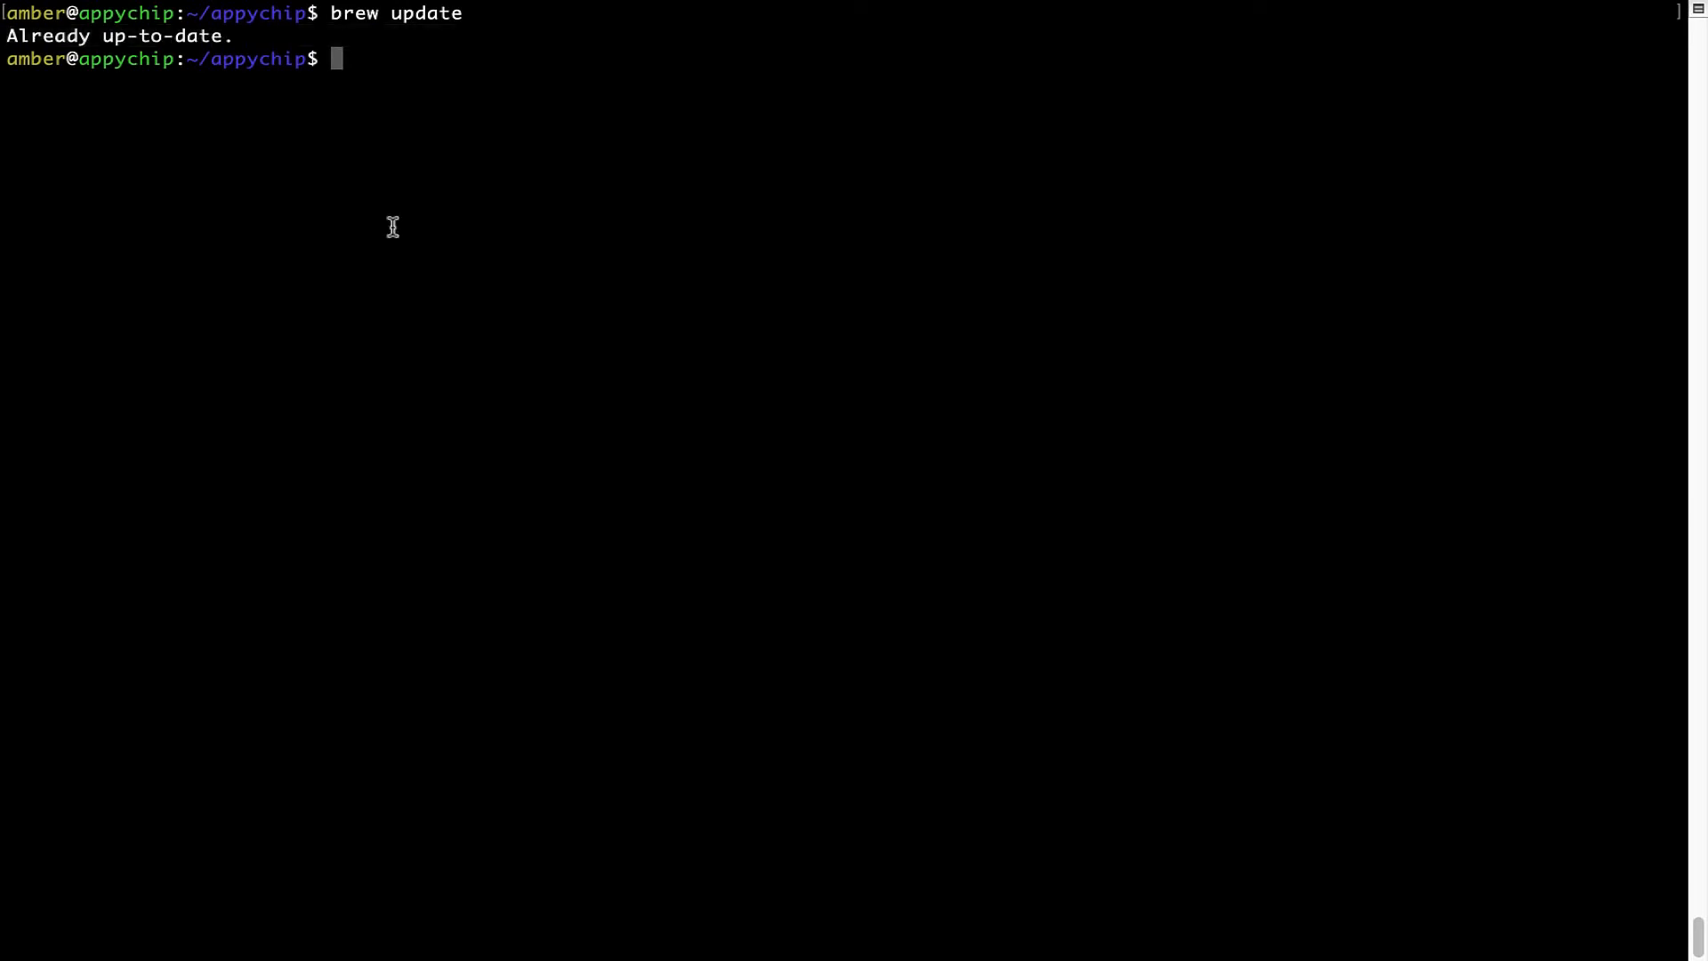
mouse_move(461, 175)
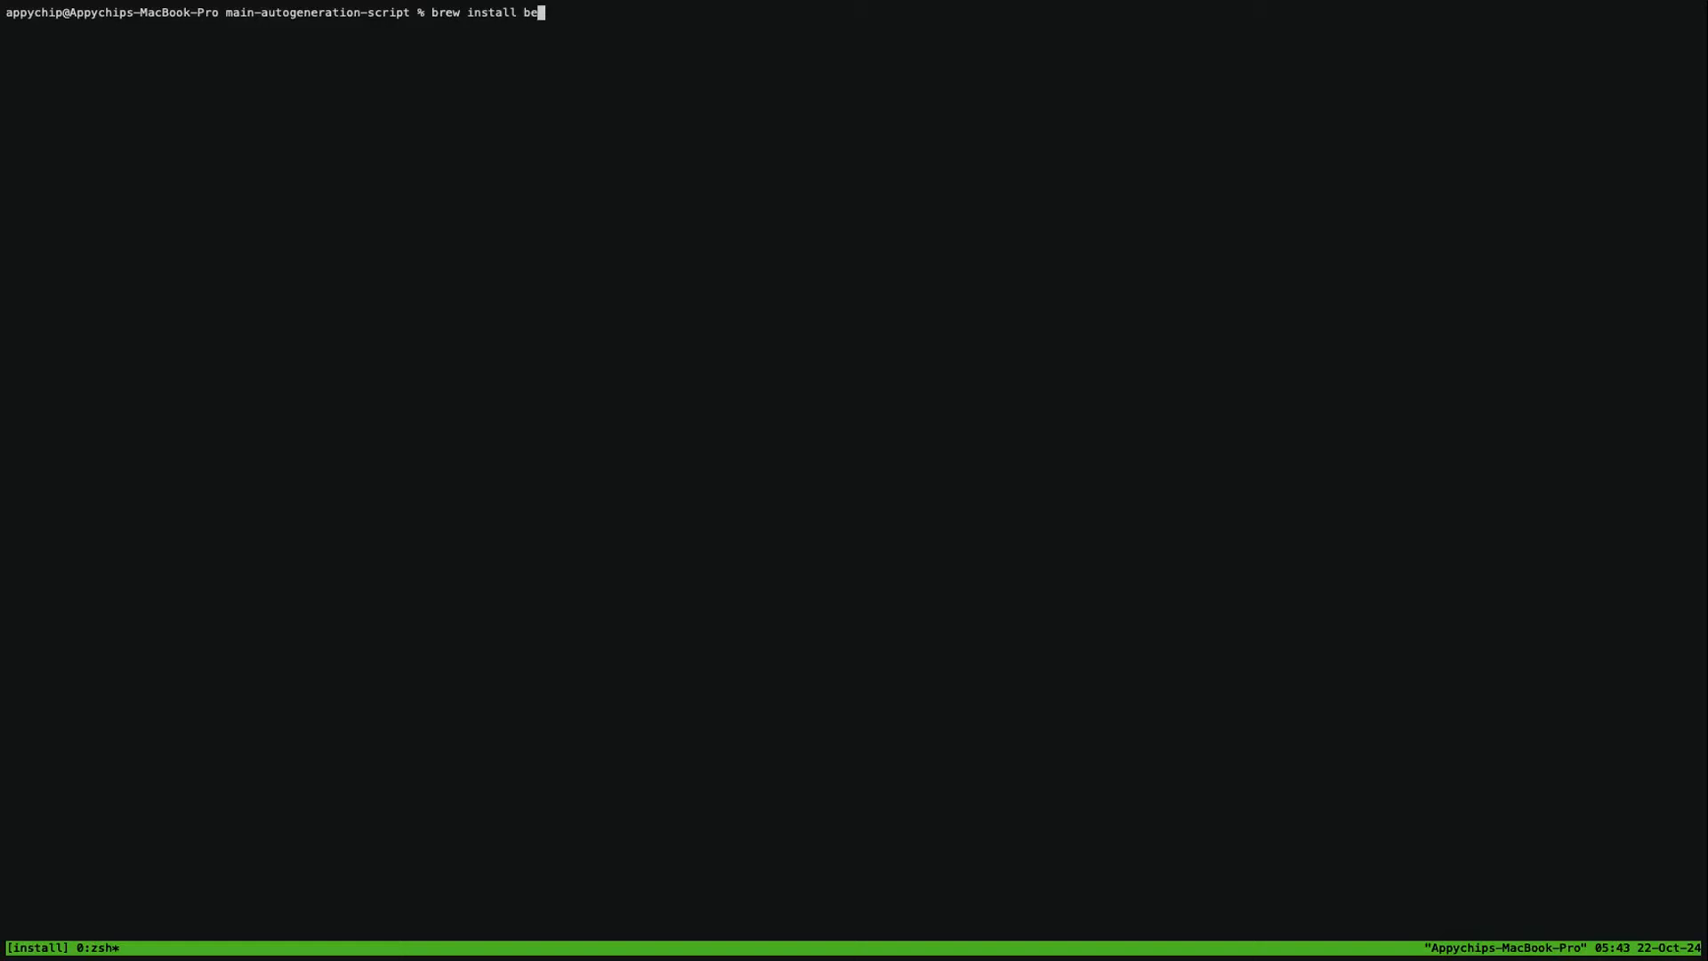
Step: Enter 'brew install betterdisplay' in the other terminal session
type("tterdisplay")
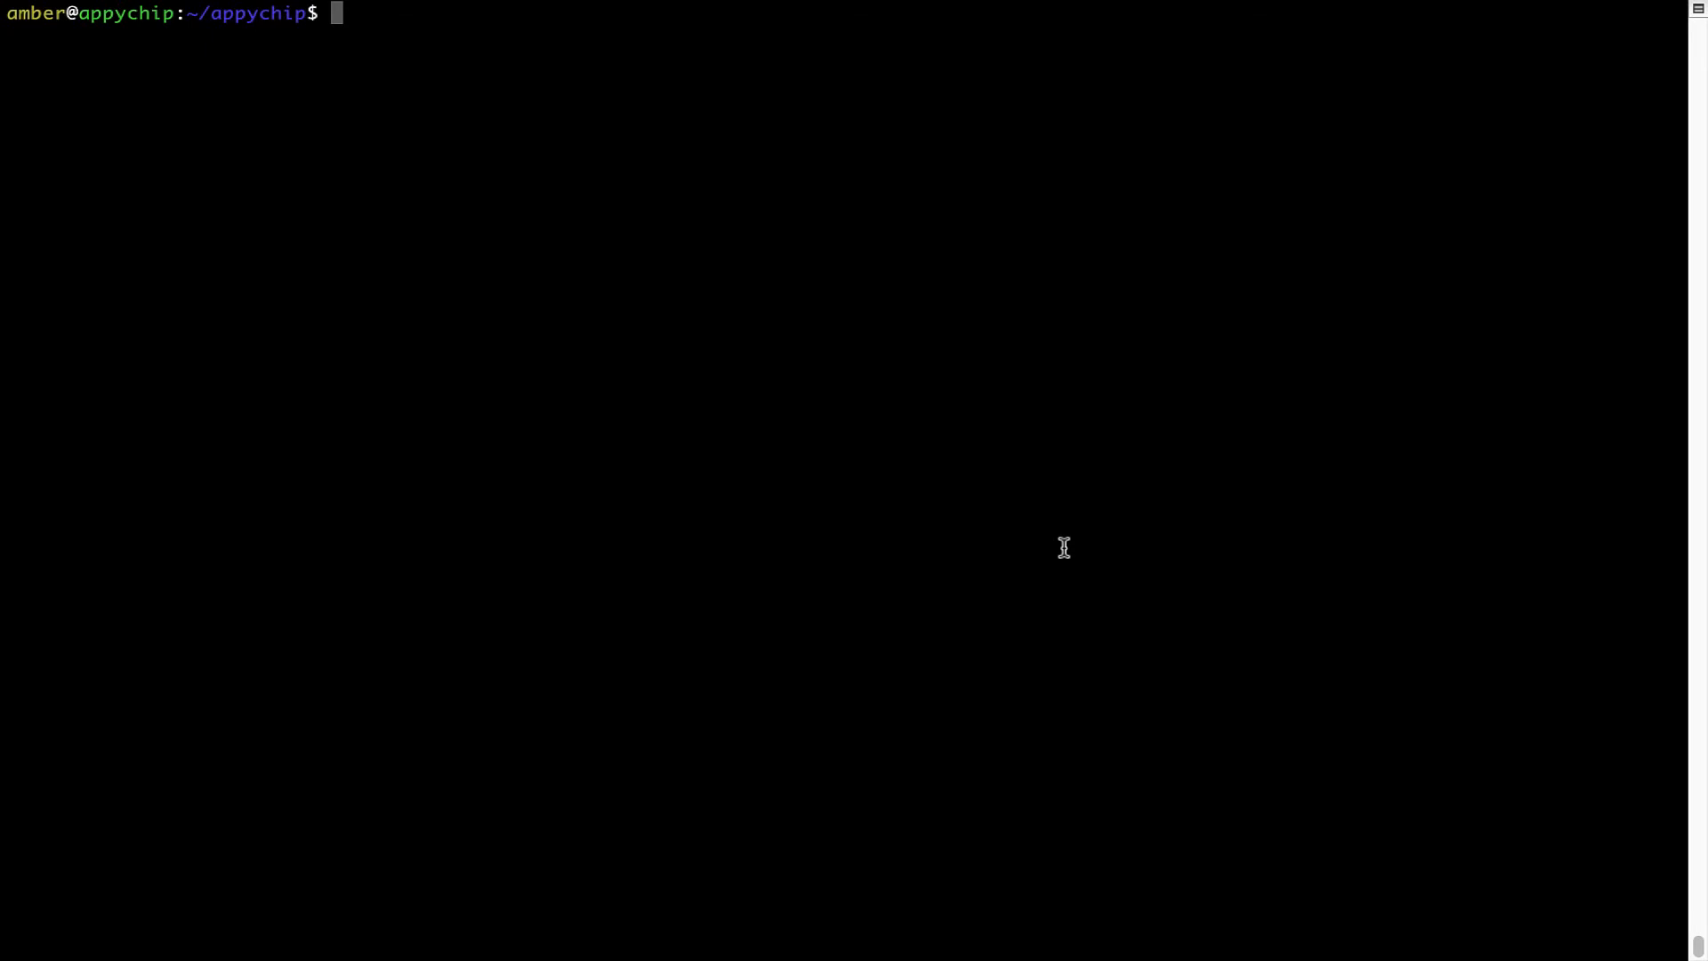
Step: Run 'brew reinstall hello' to reinstall hello 2.10, then clear the screen
type("brew reins")
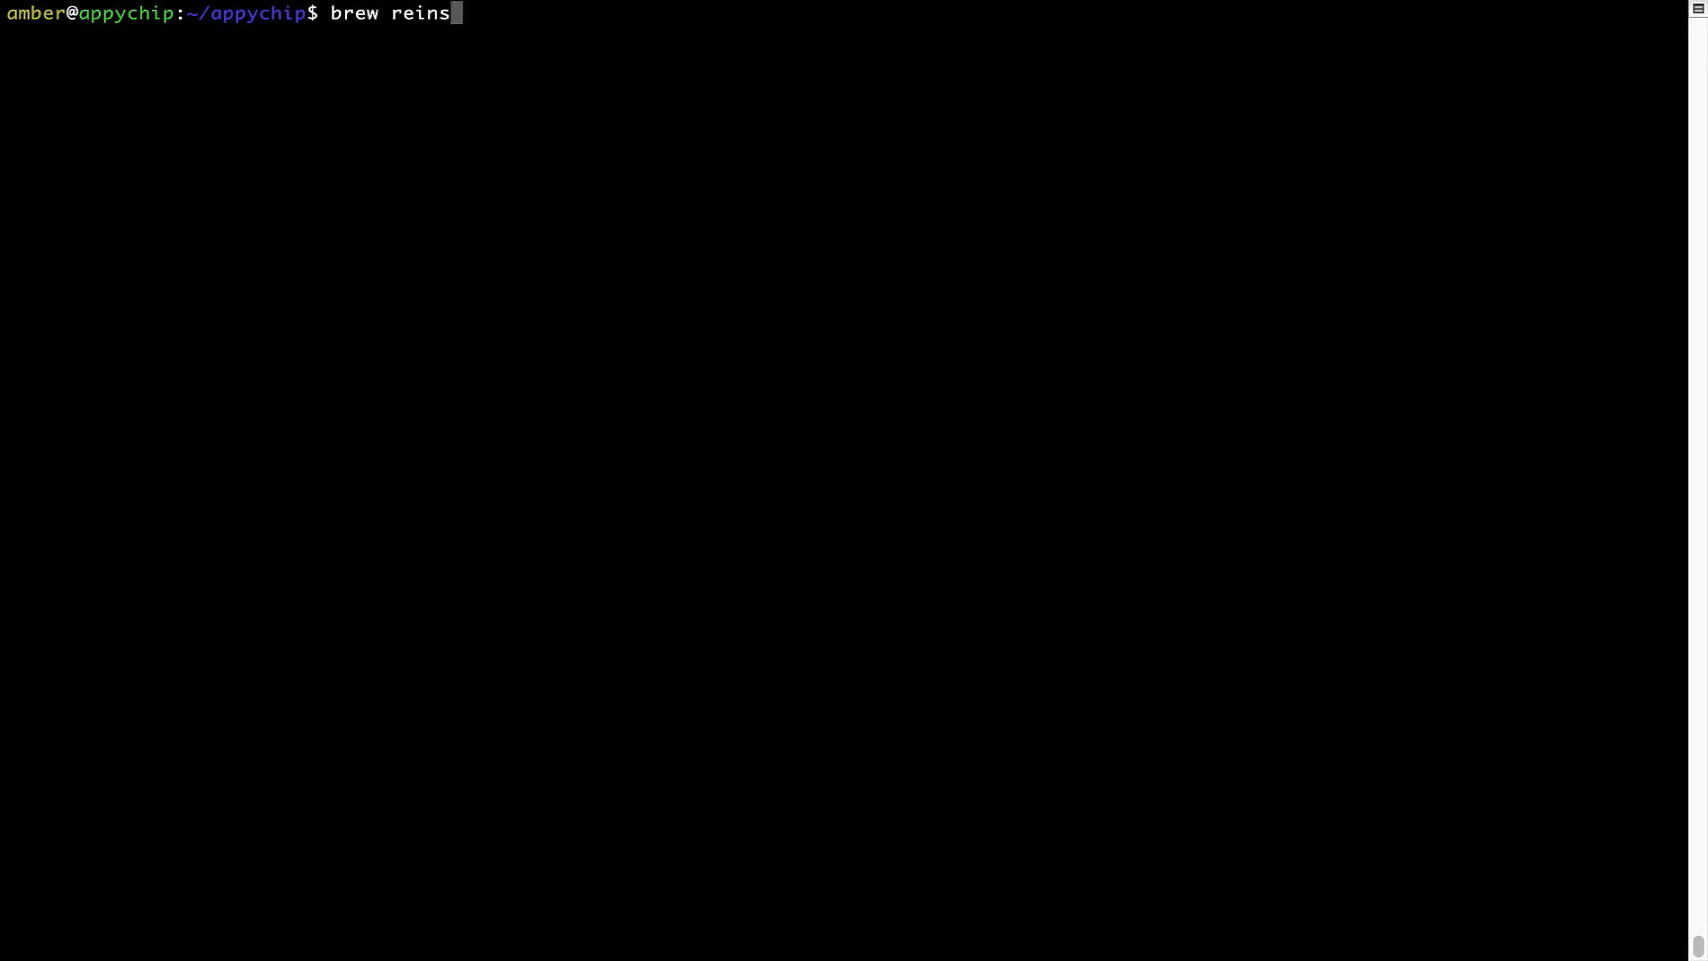
key("BackSpace")
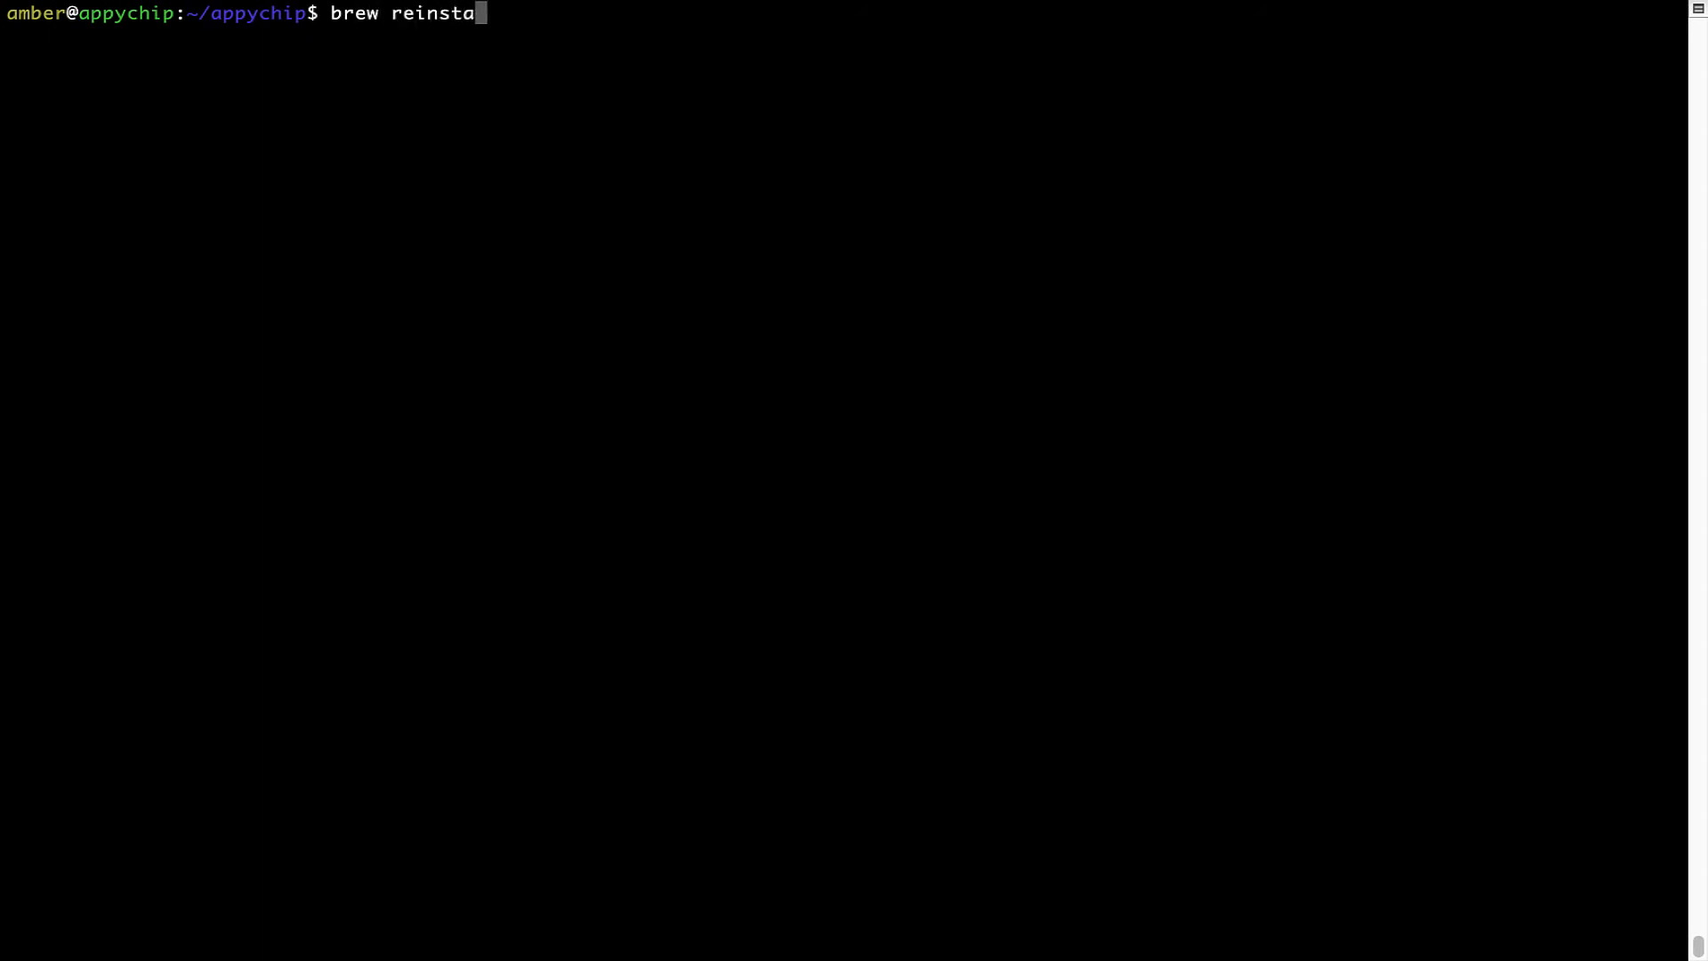
type("ll")
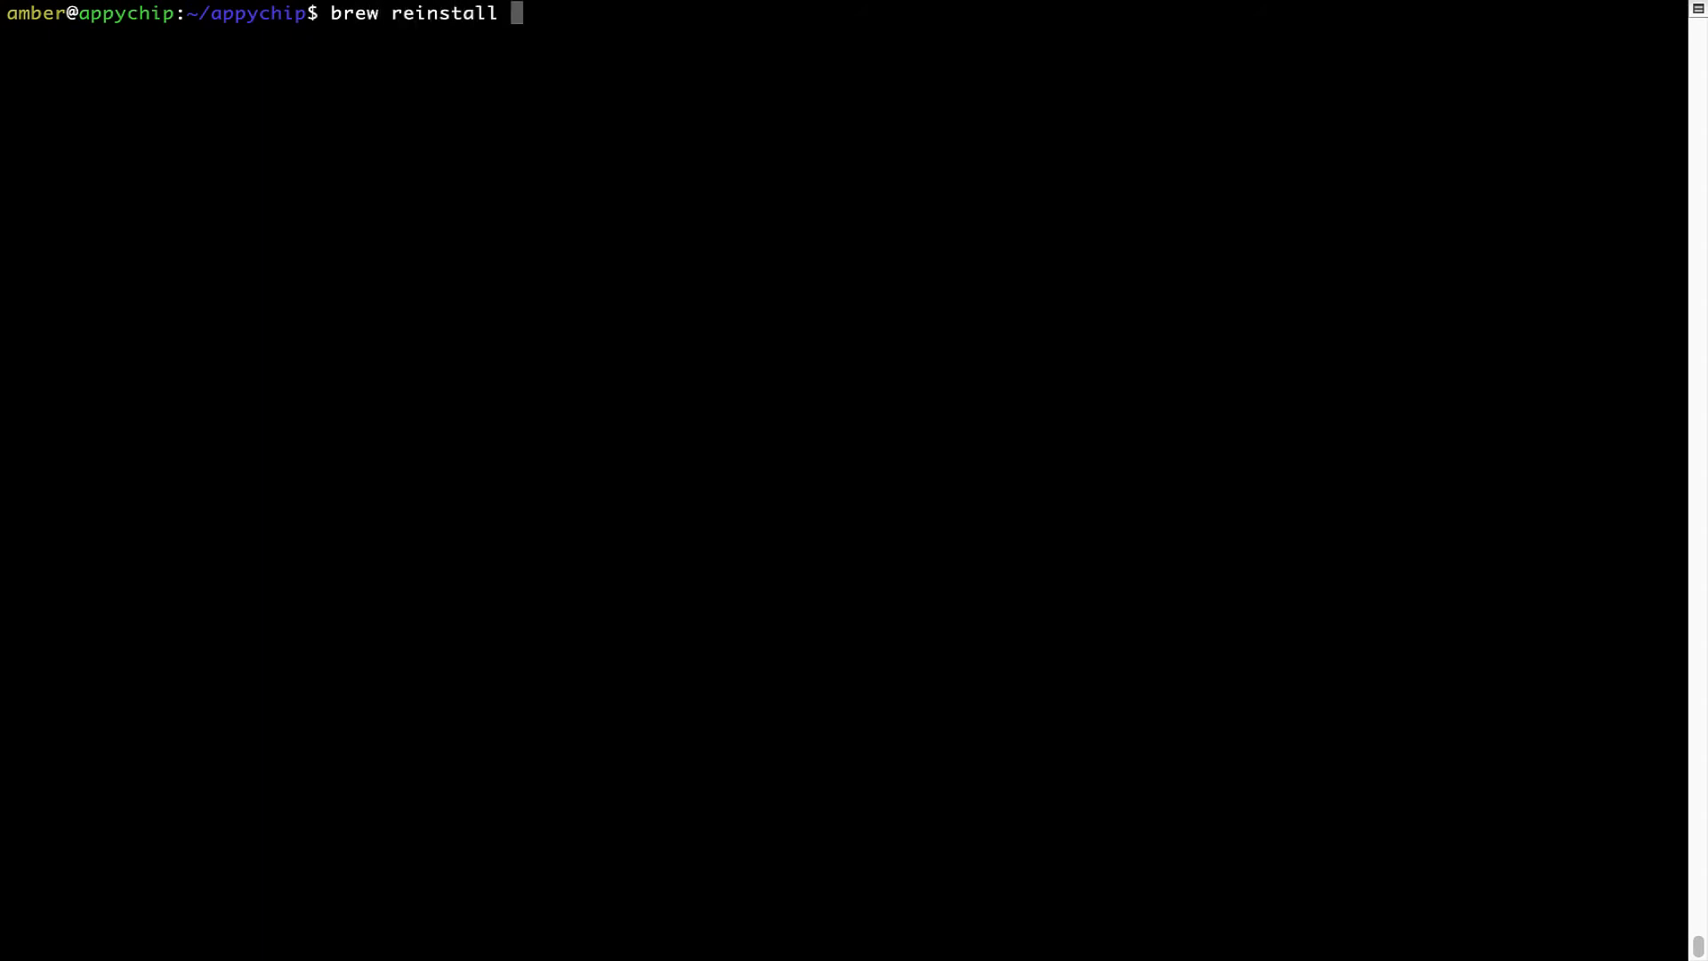
type("he")
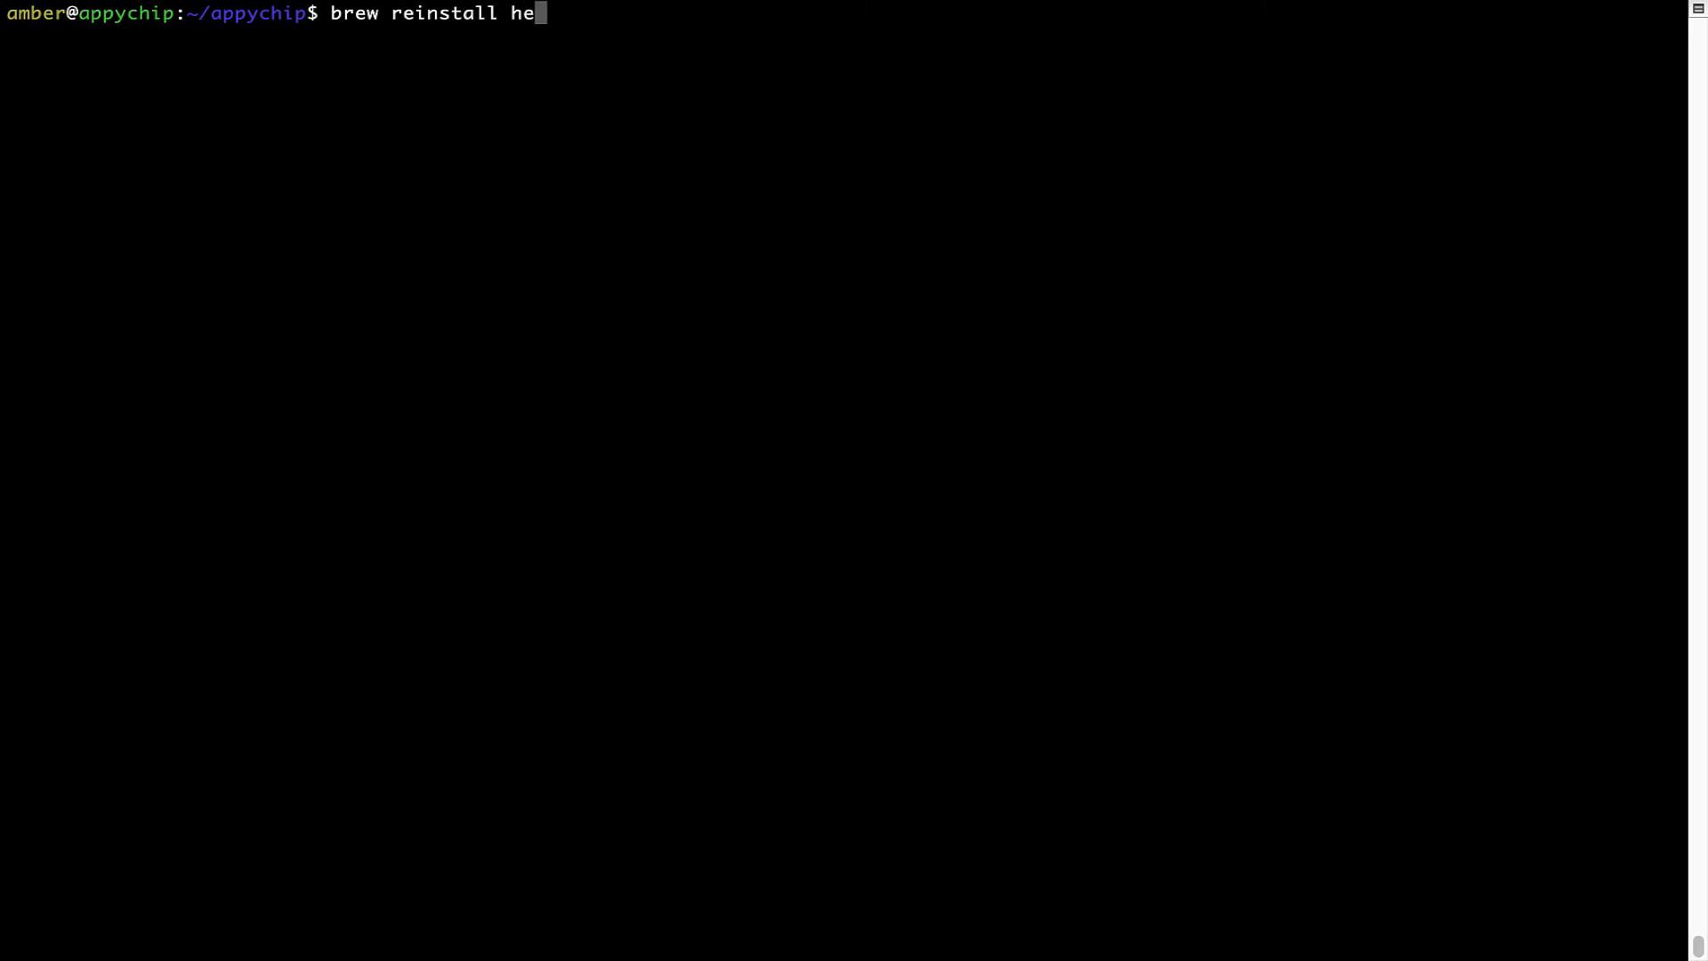
type("llo")
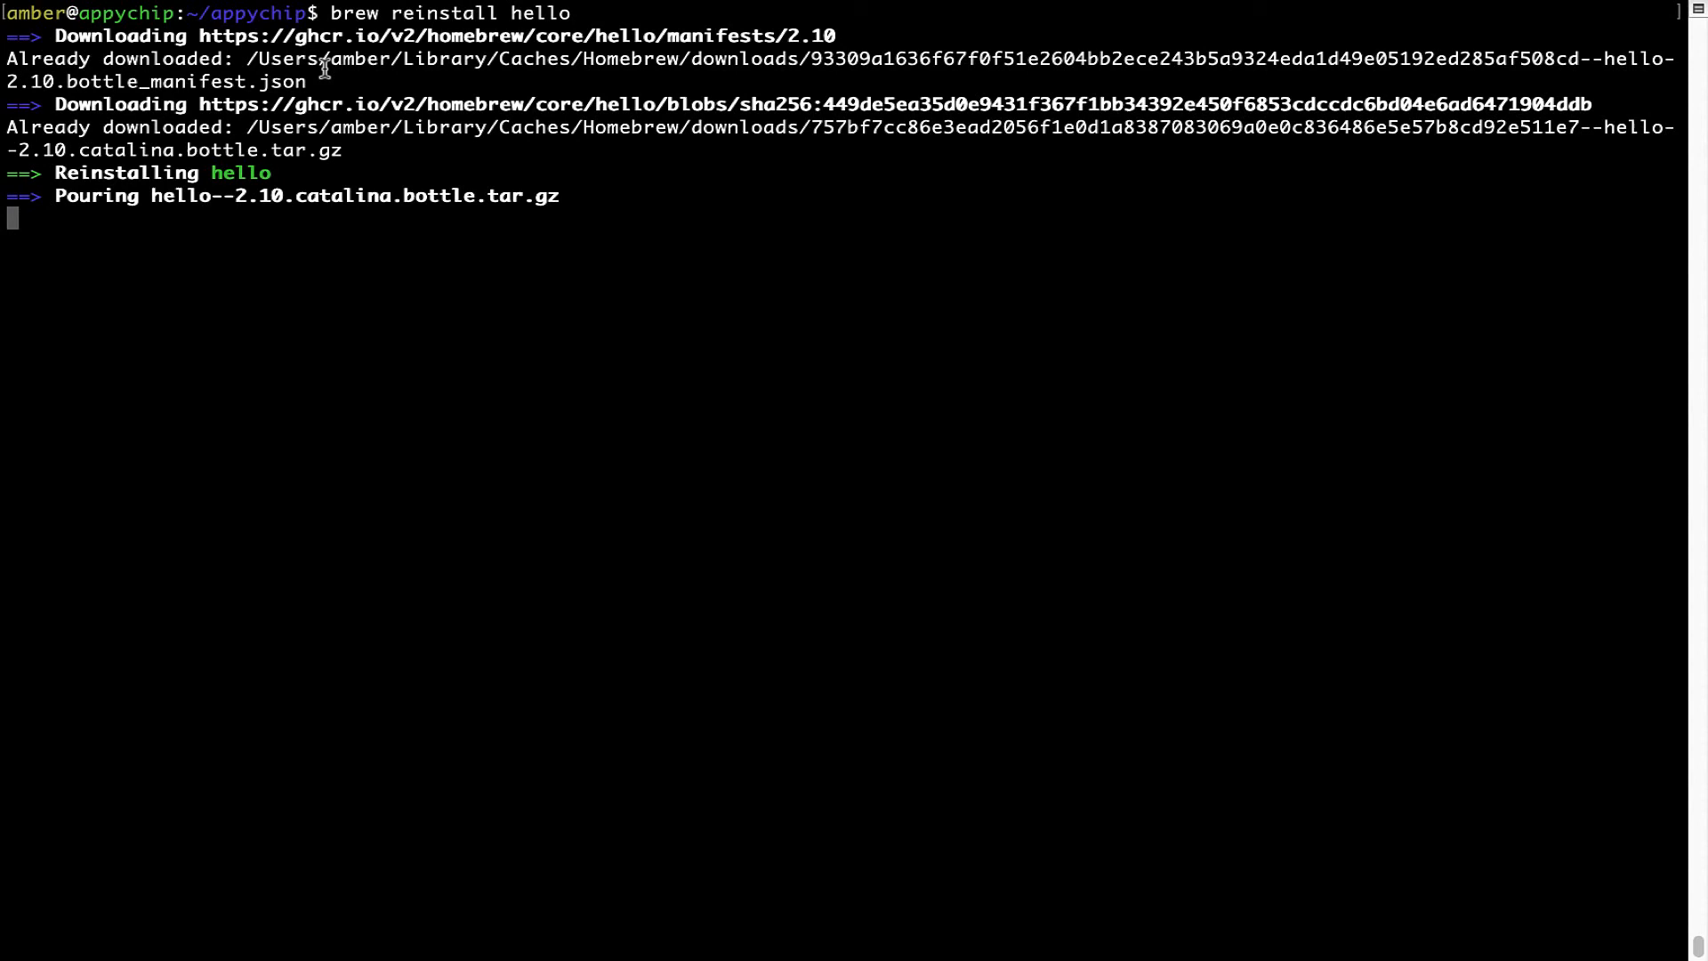
mouse_move(62, 178)
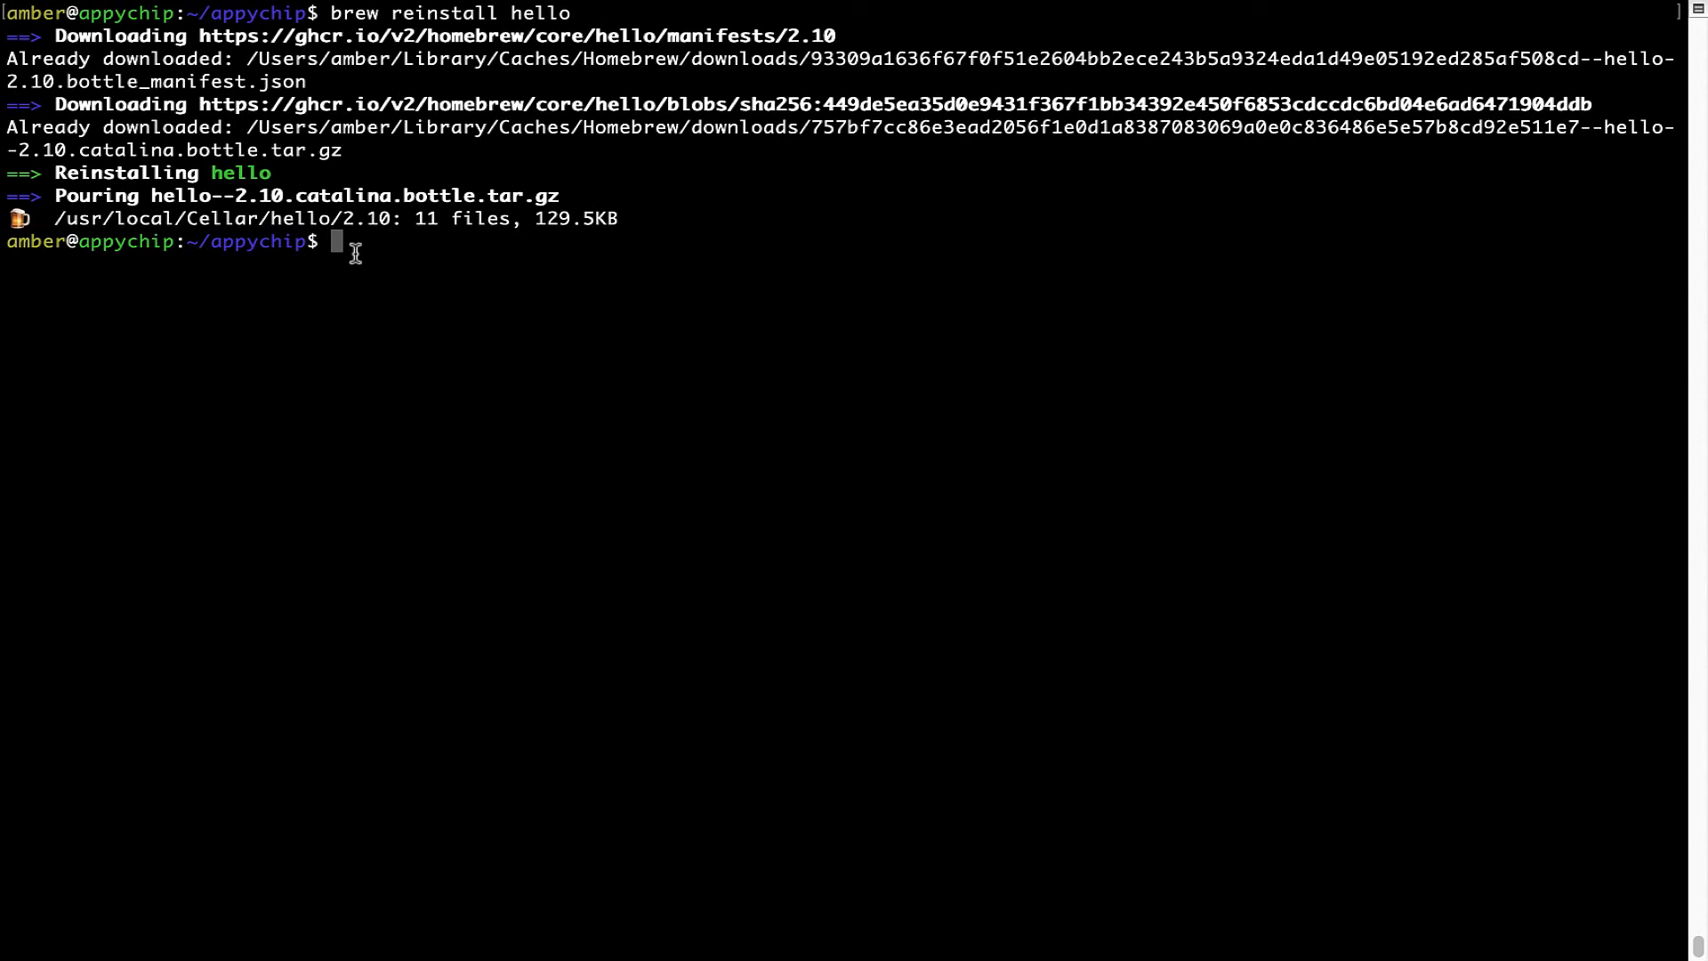
type("clea")
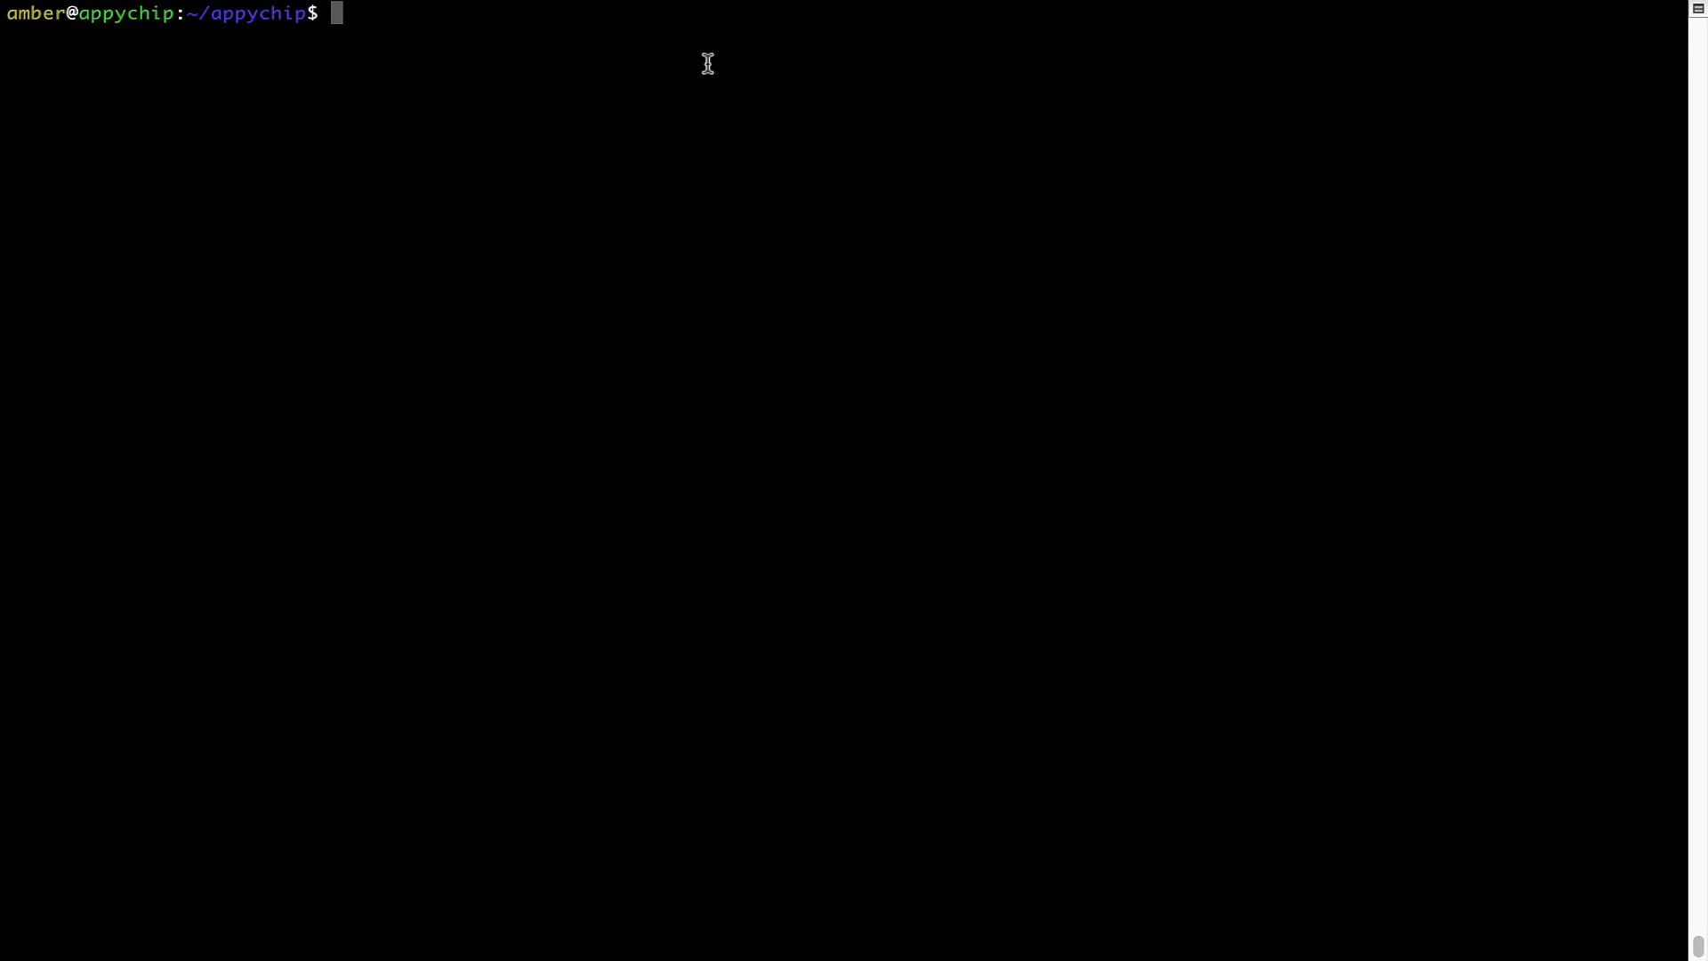
Step: Enter 'brew uninstall hello' to remove the hello package
type("brew uninstall")
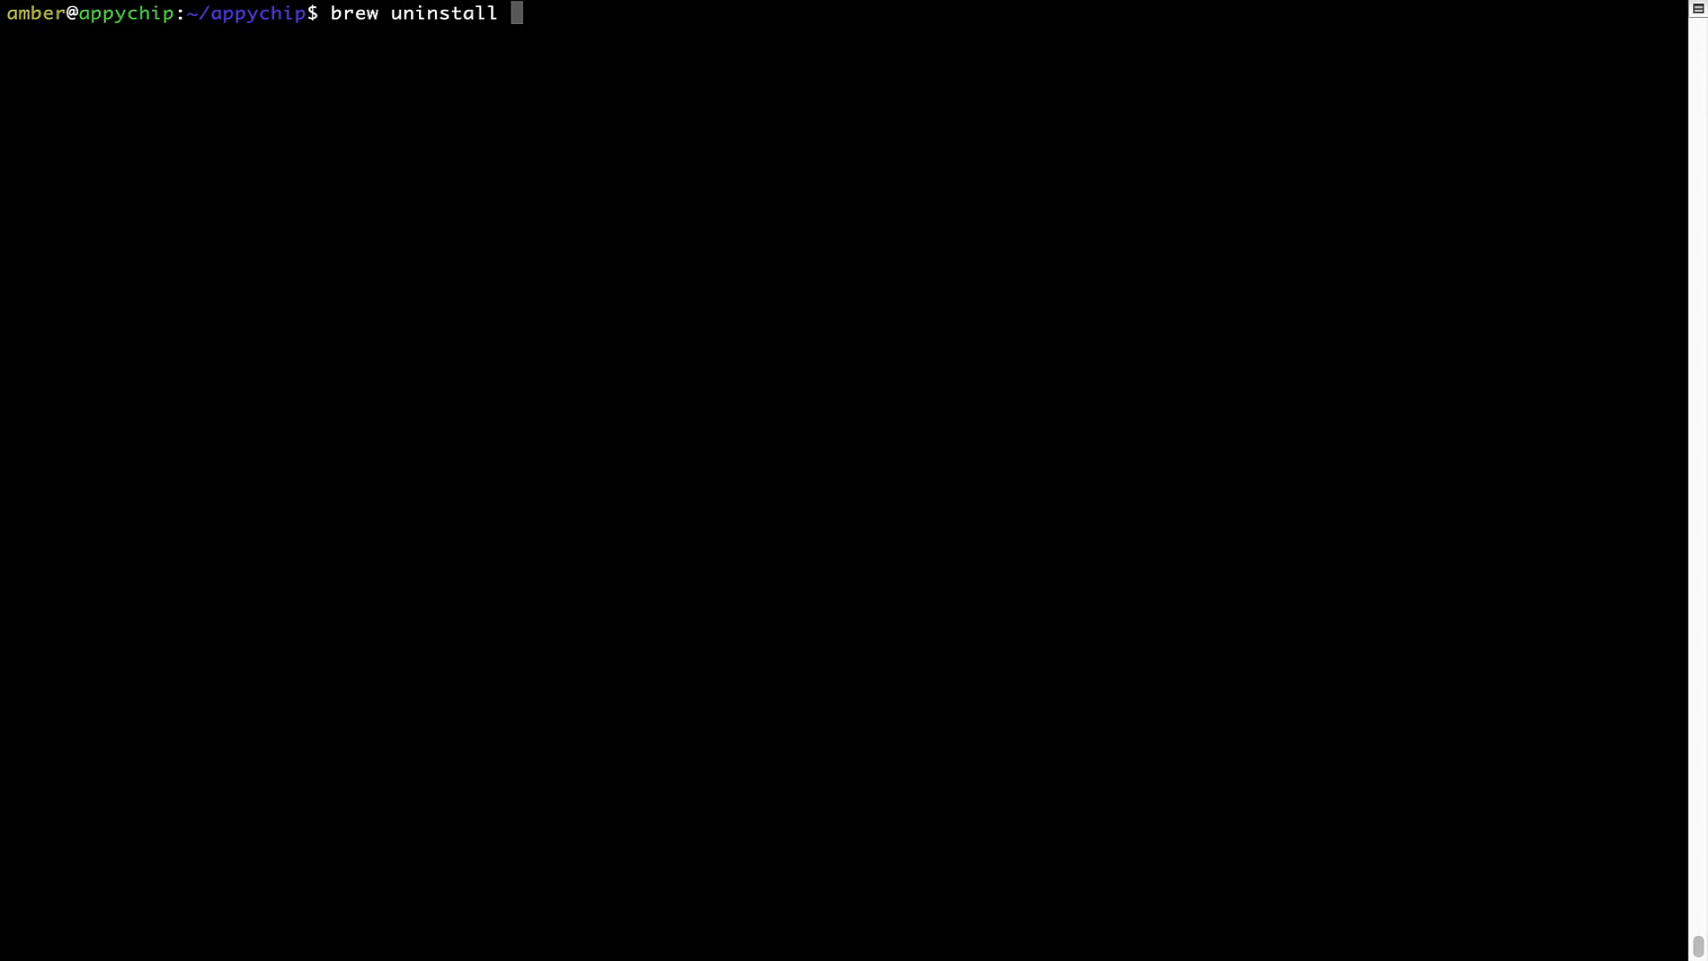
type("hello")
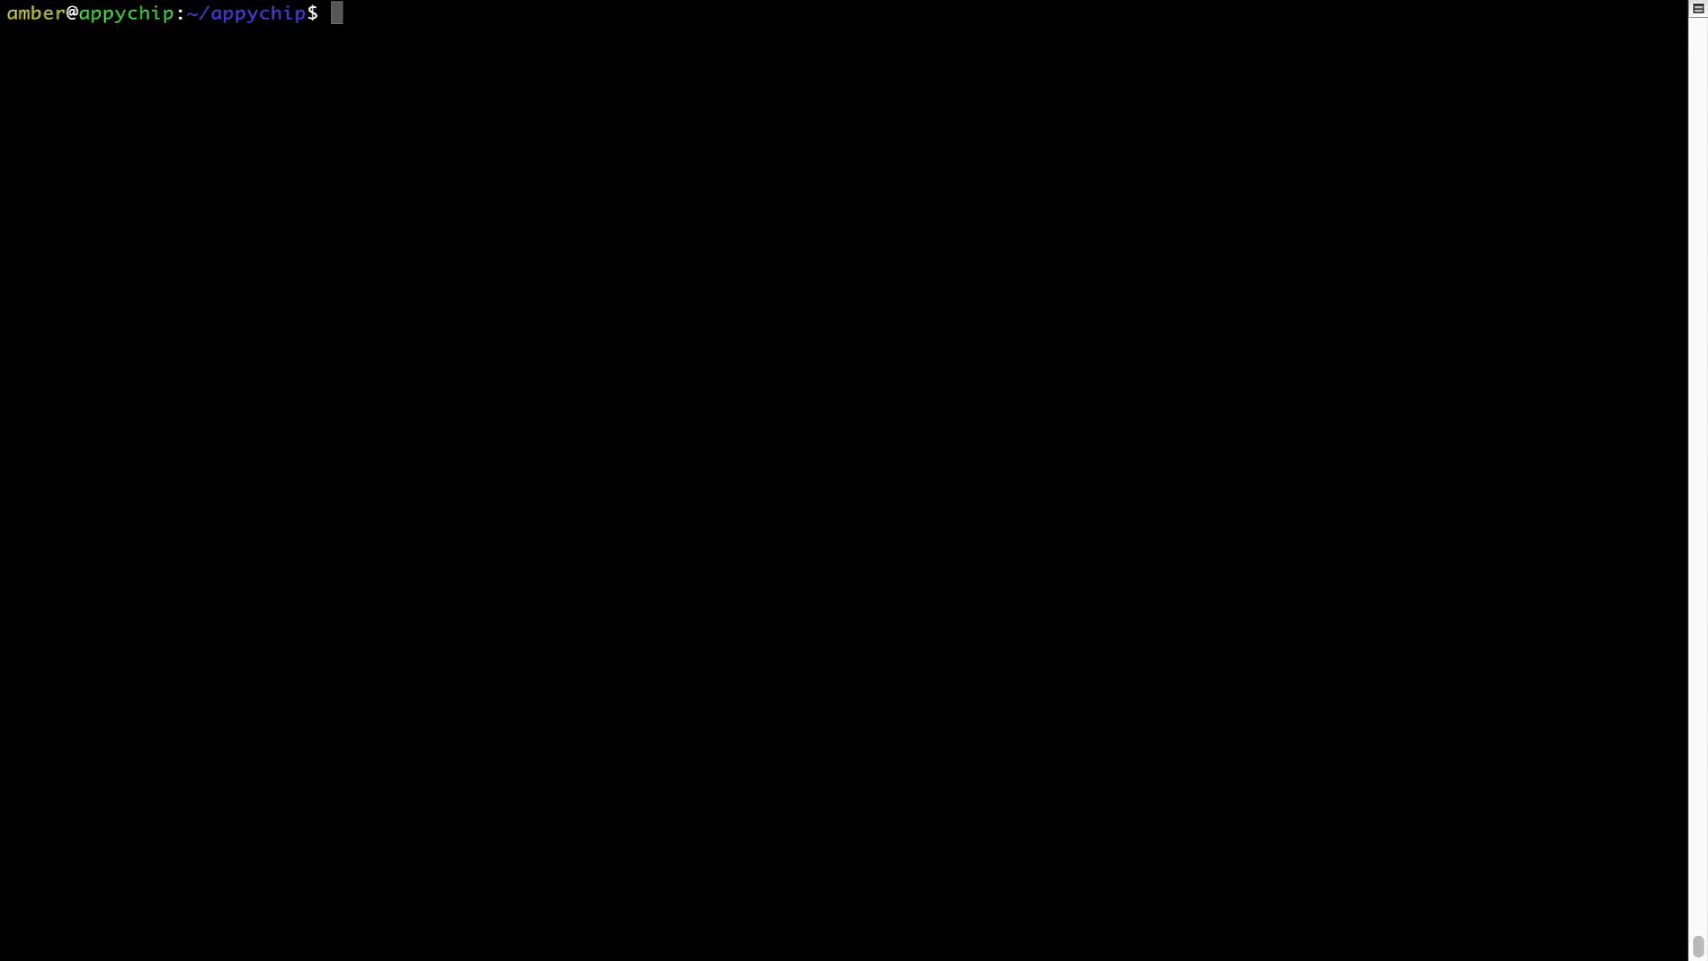
Step: Run 'brew cleanup', which finishes with no output
type("brew")
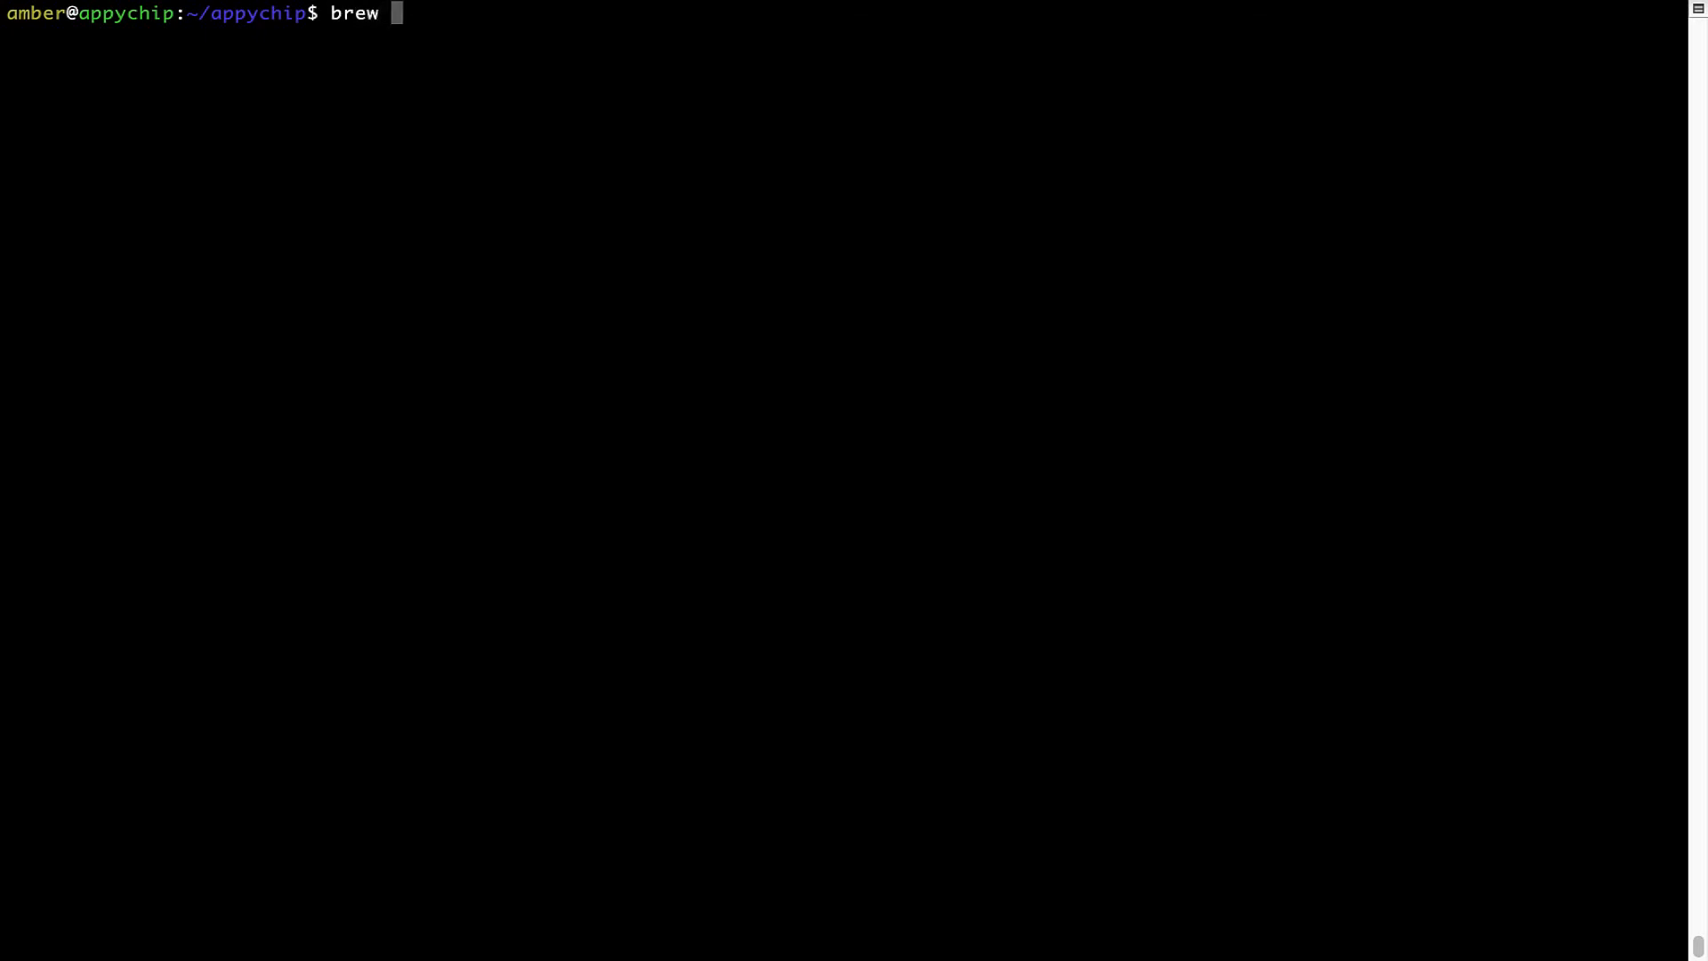
type("cleanup")
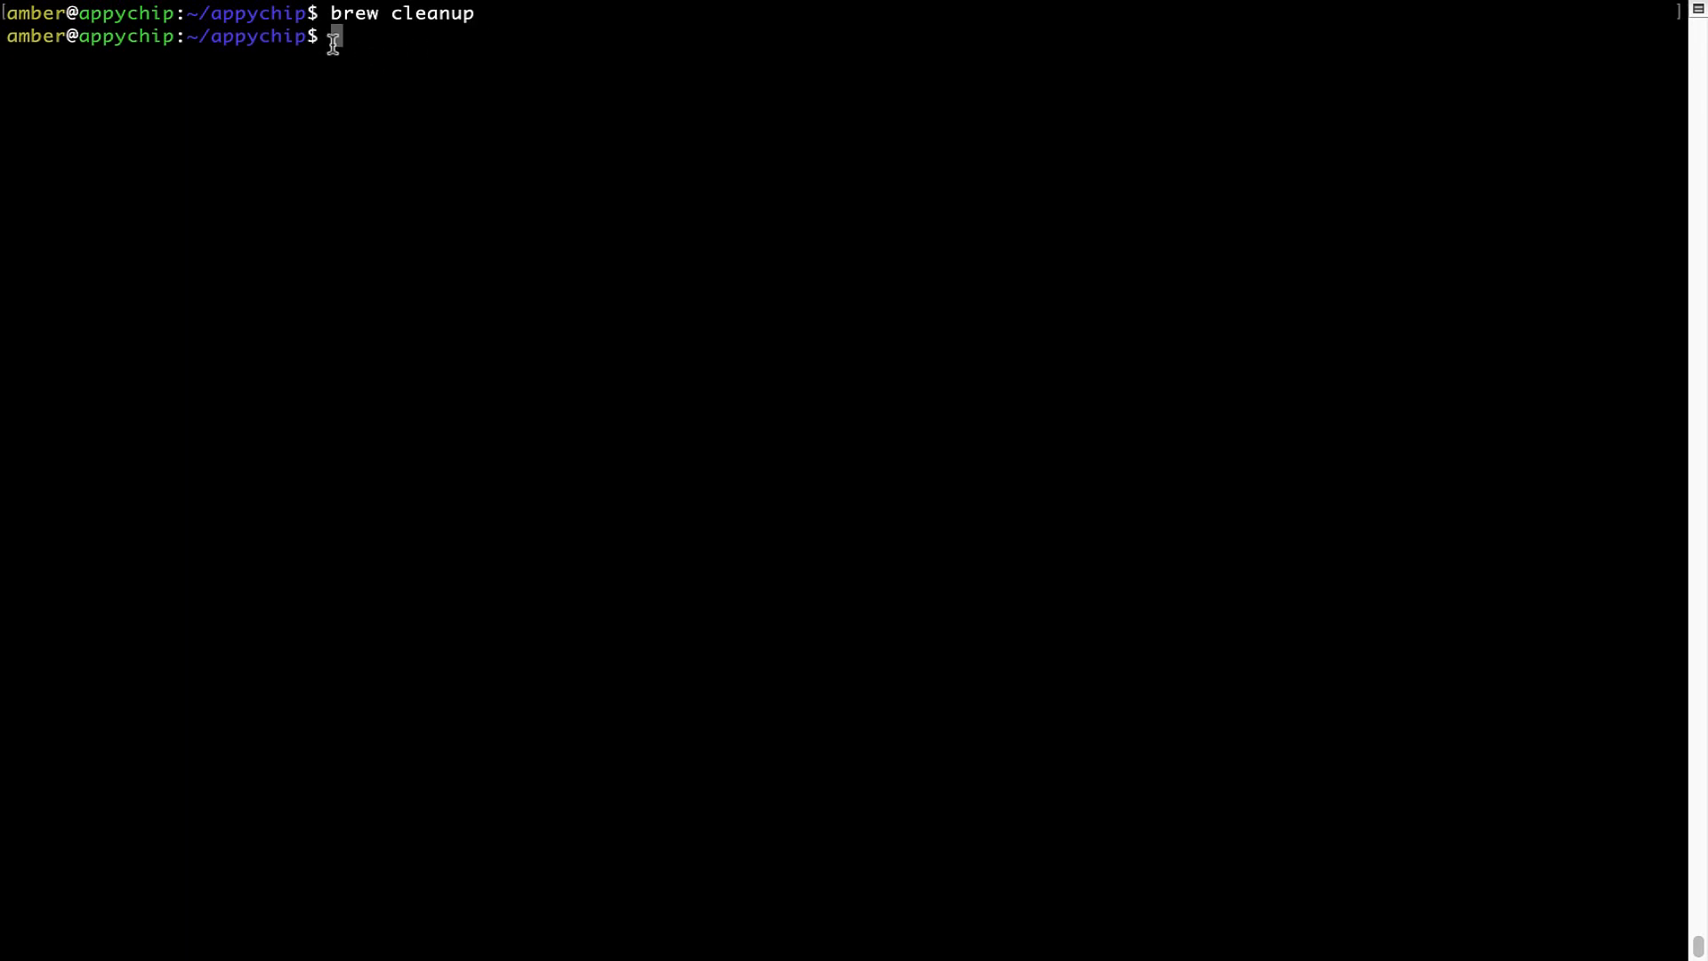
mouse_move(466, 30)
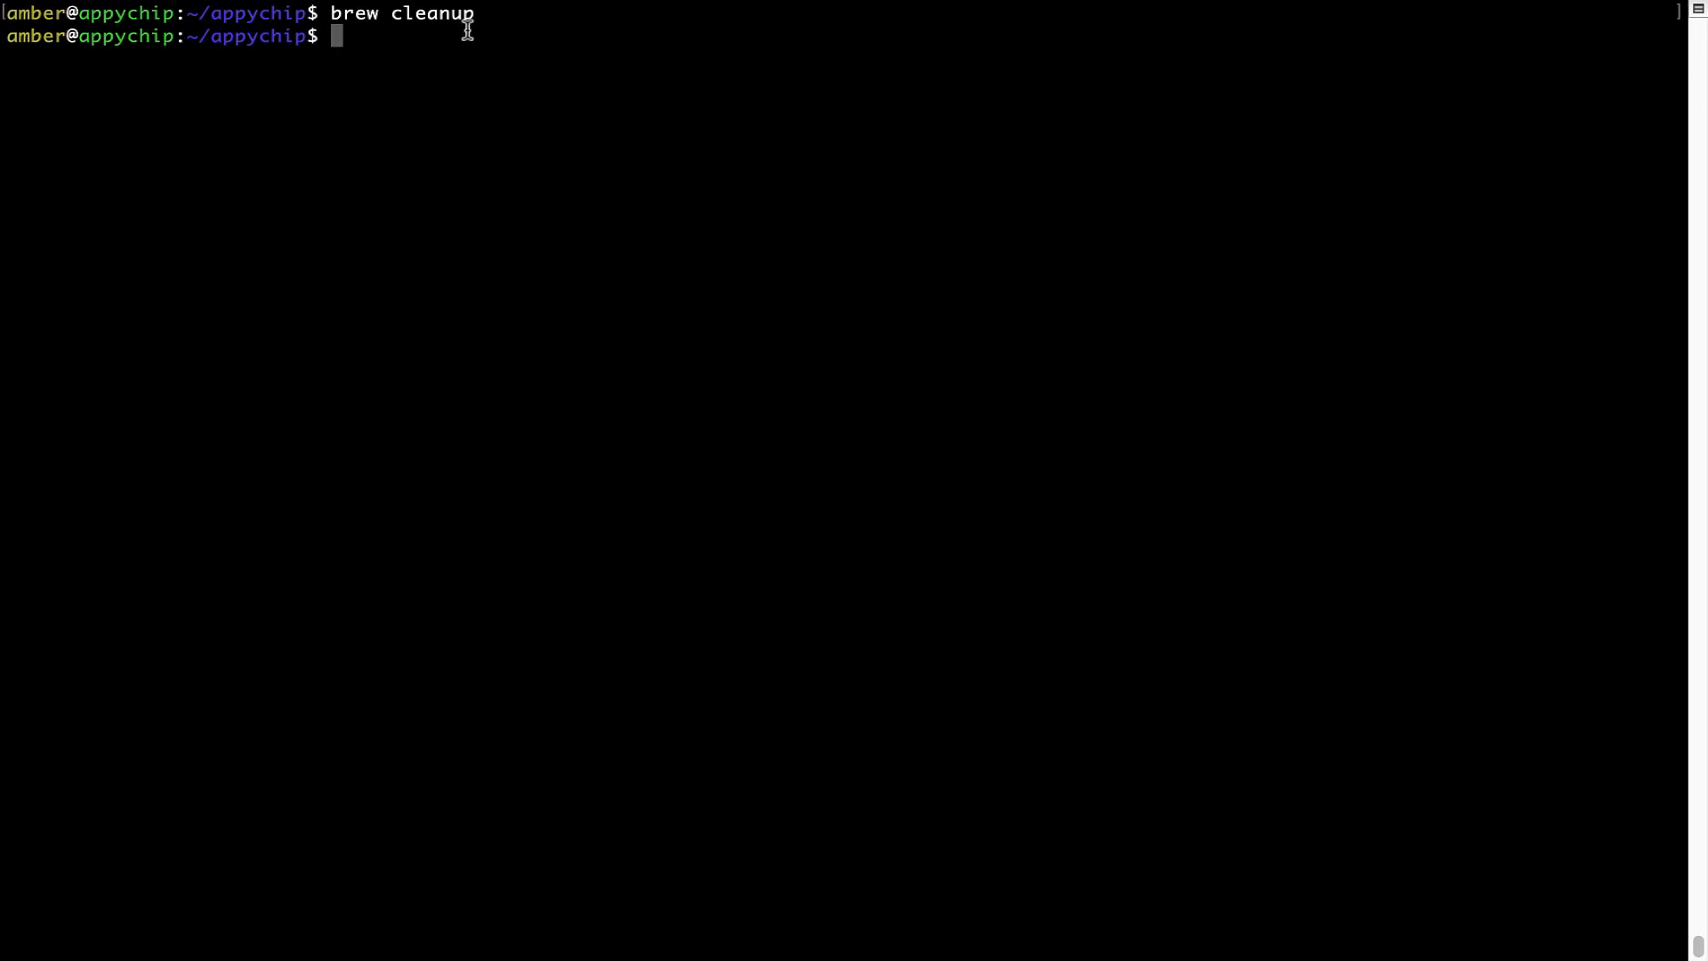